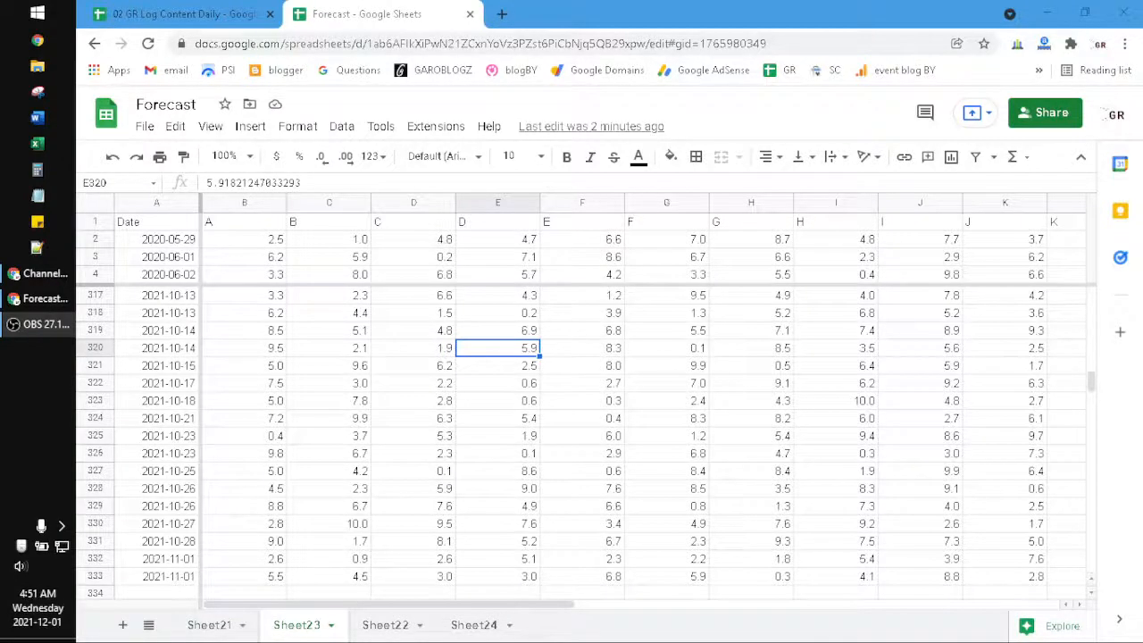
{"action": "mouse_move", "coordinate": [638, 13]}
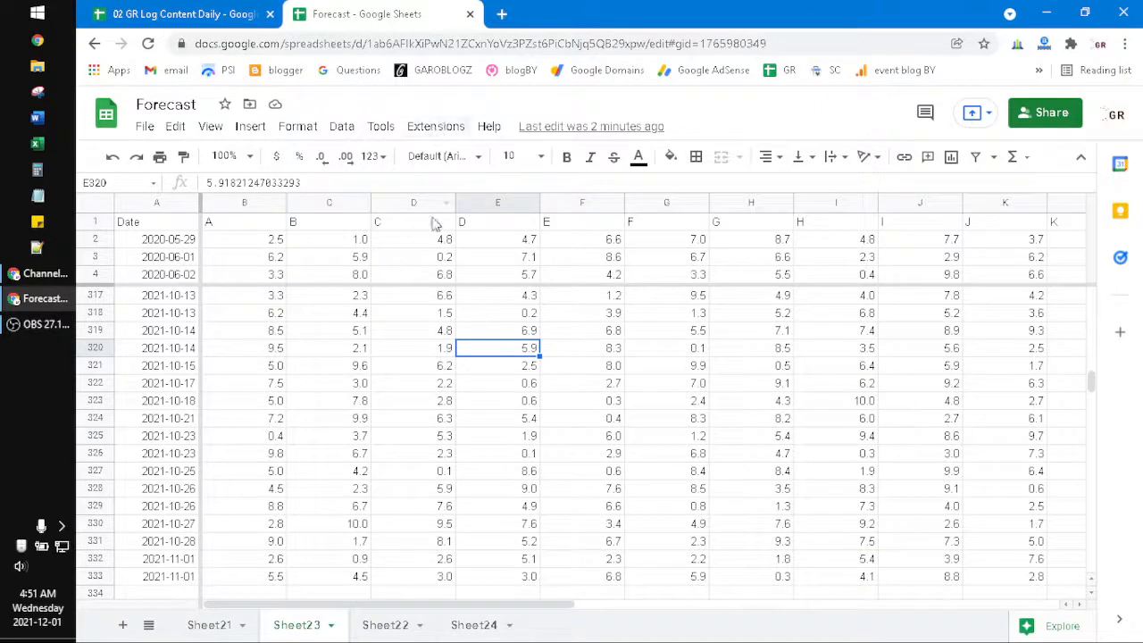
{"action": "mouse_move", "coordinate": [338, 357]}
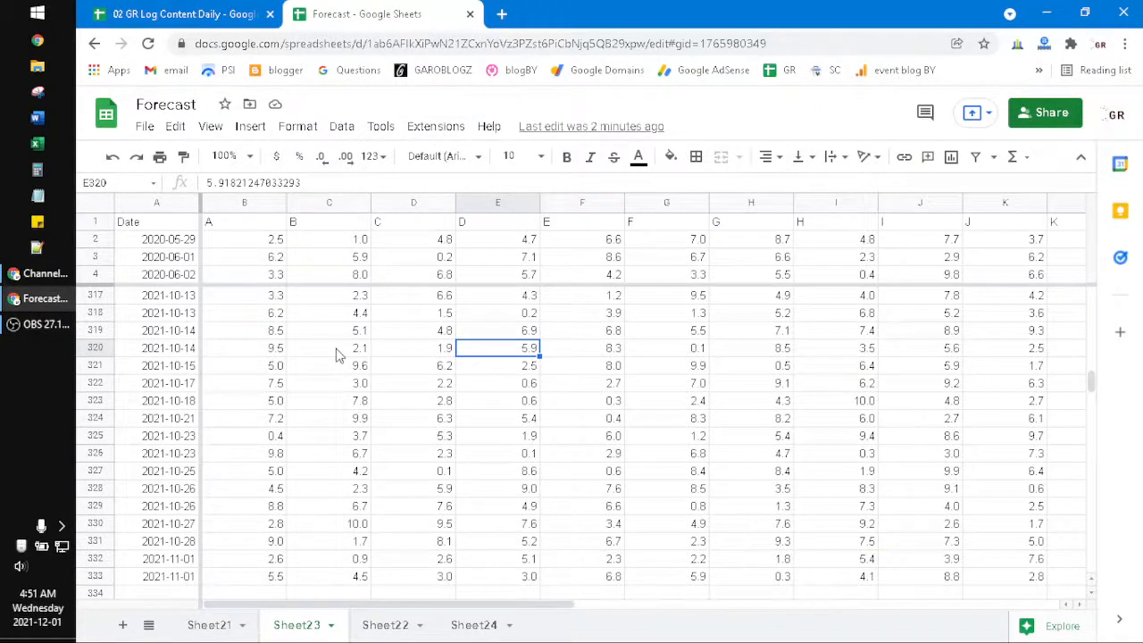
Return Sheet23 to row 1 and select cell E13 in the Forecast data
{"action": "left_click", "coordinate": [329, 347]}
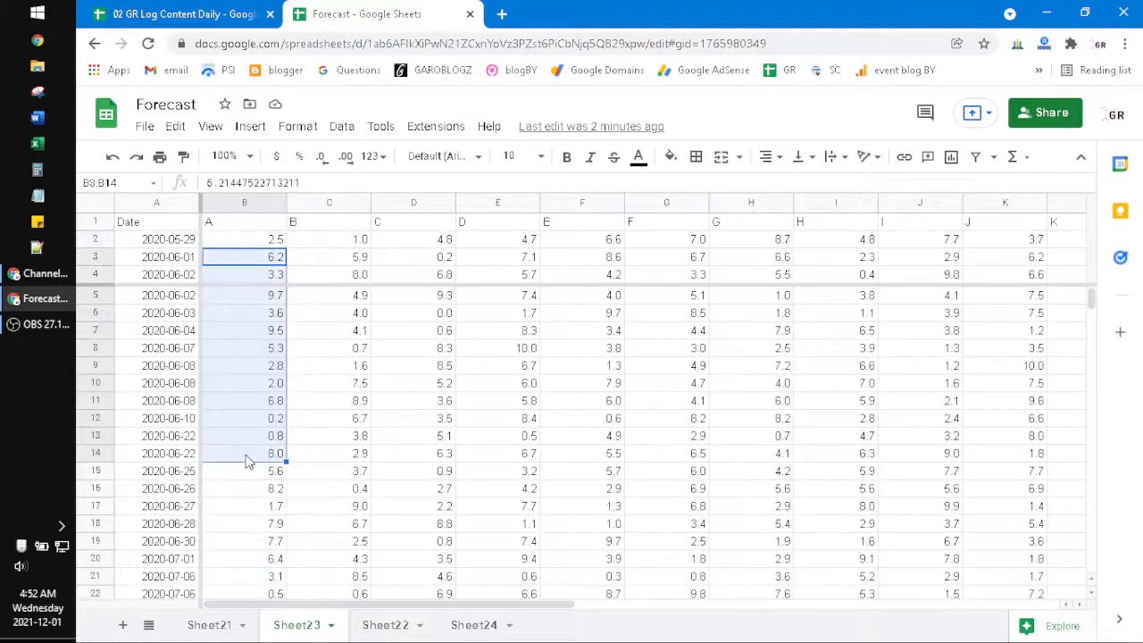
{"action": "left_click", "coordinate": [497, 436]}
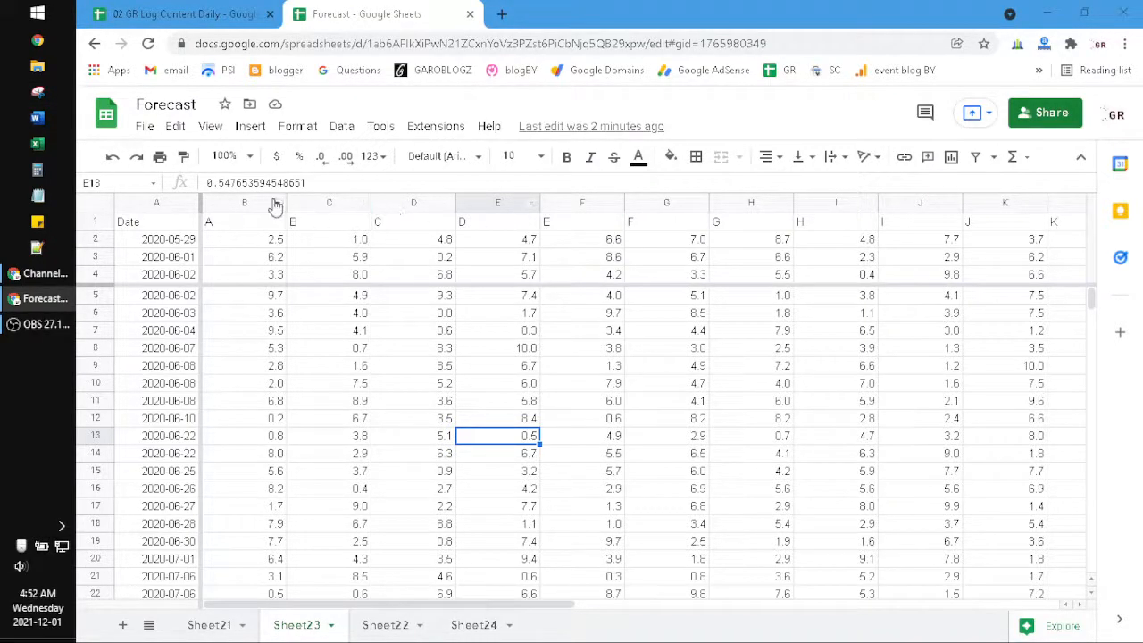
Snip the Forecast sheet's data area with Snipping Tool, then close the tool
{"action": "left_click", "coordinate": [37, 92]}
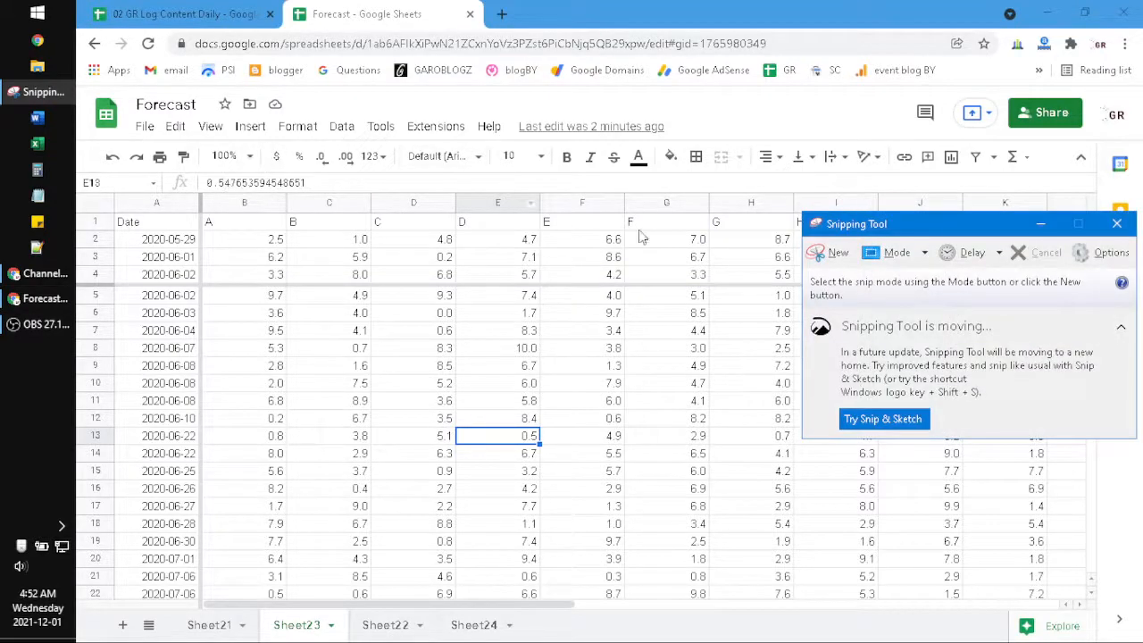
{"action": "left_click", "coordinate": [830, 252]}
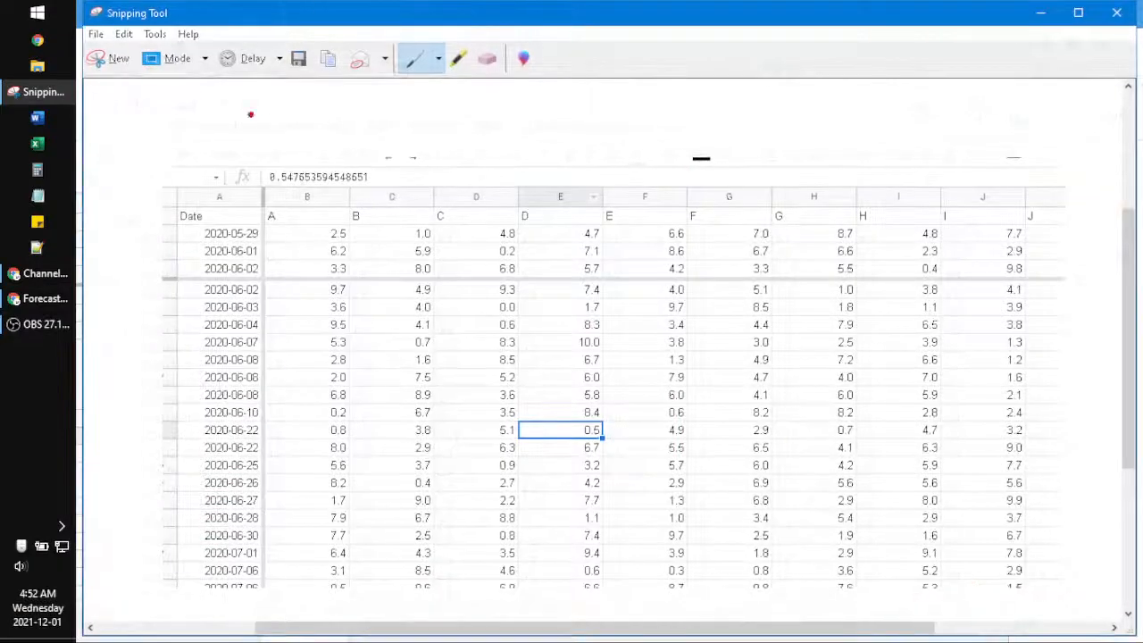
{"action": "left_click", "coordinate": [96, 34]}
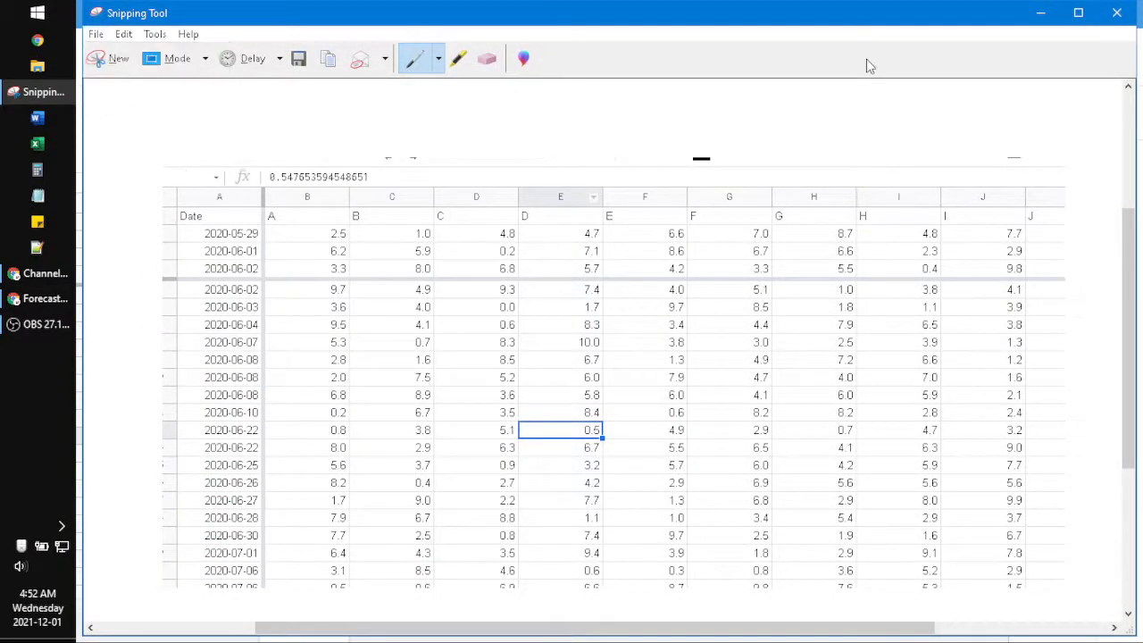
{"action": "left_click", "coordinate": [513, 106]}
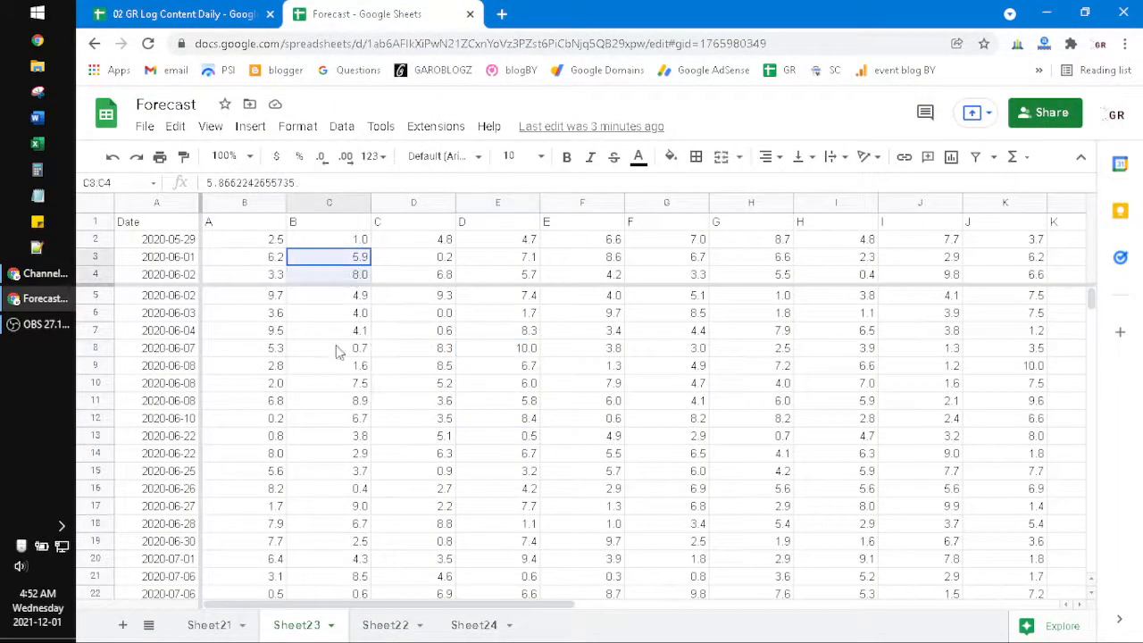
Select B3:B8, download Forecast as an .xlsx workbook and open the download
{"action": "left_click", "coordinate": [244, 366]}
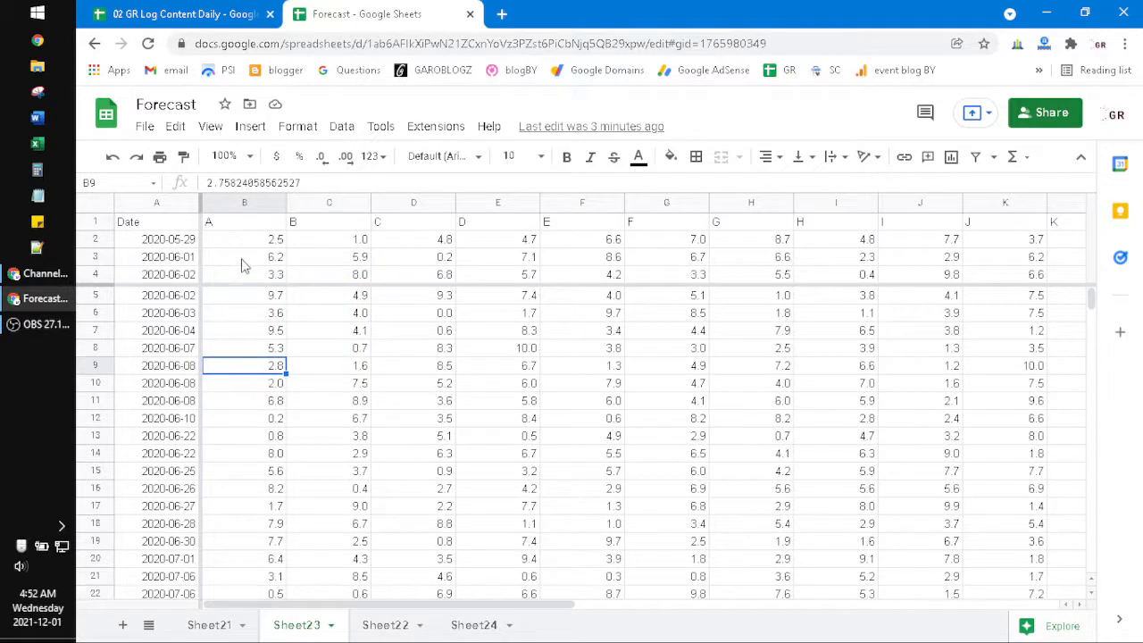
{"action": "left_click_drag", "start_coordinate": [244, 257], "coordinate": [244, 347]}
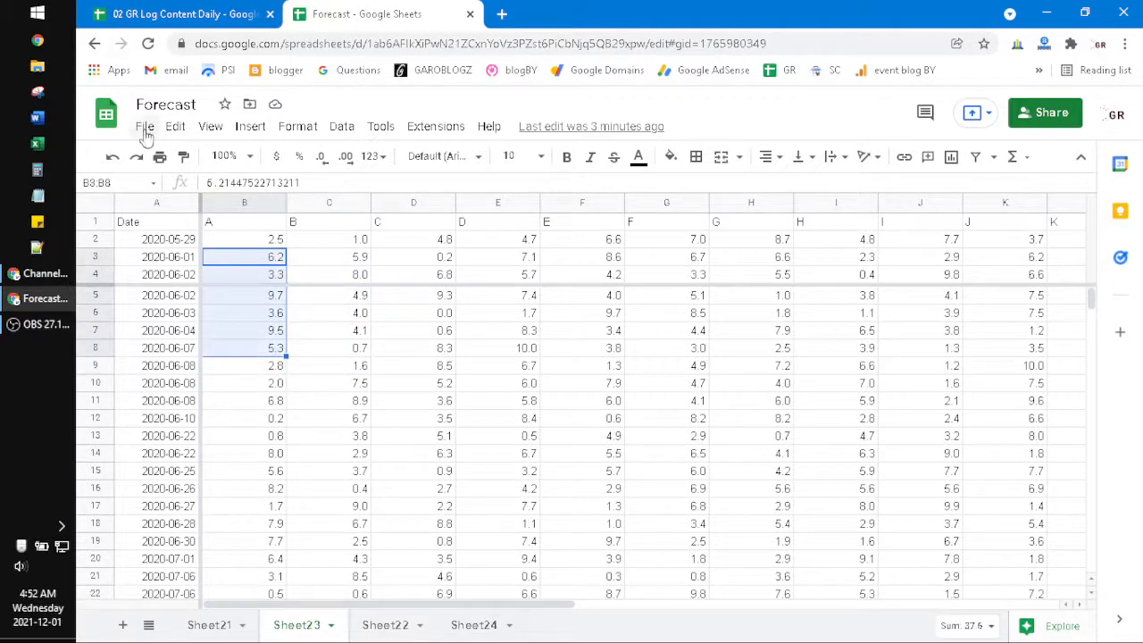
{"action": "left_click", "coordinate": [144, 126]}
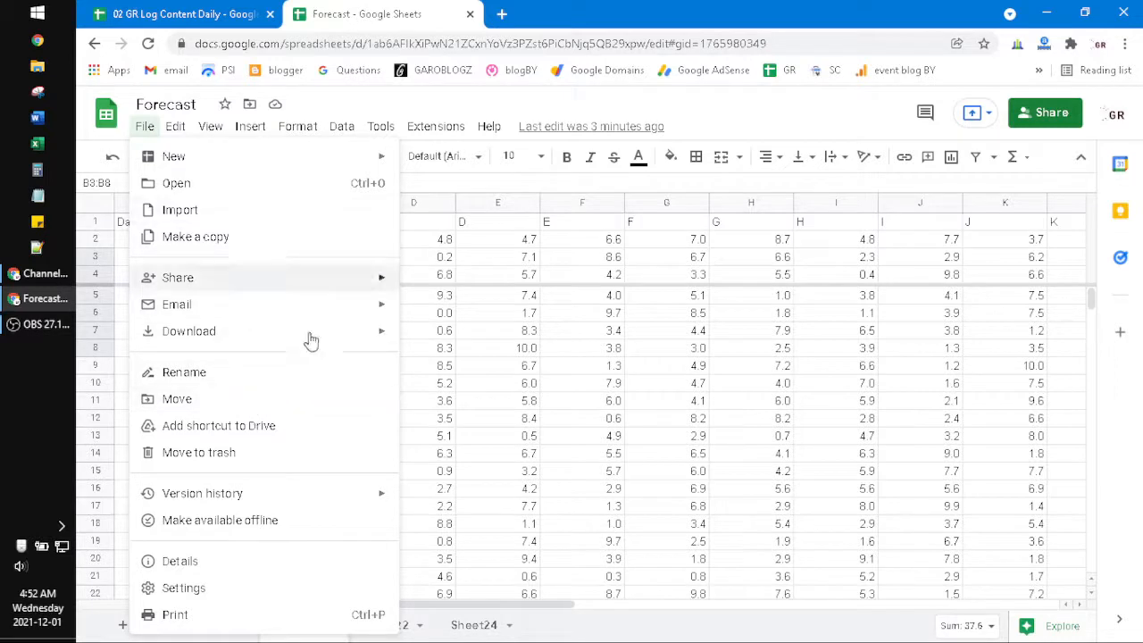
{"action": "mouse_move", "coordinate": [331, 384]}
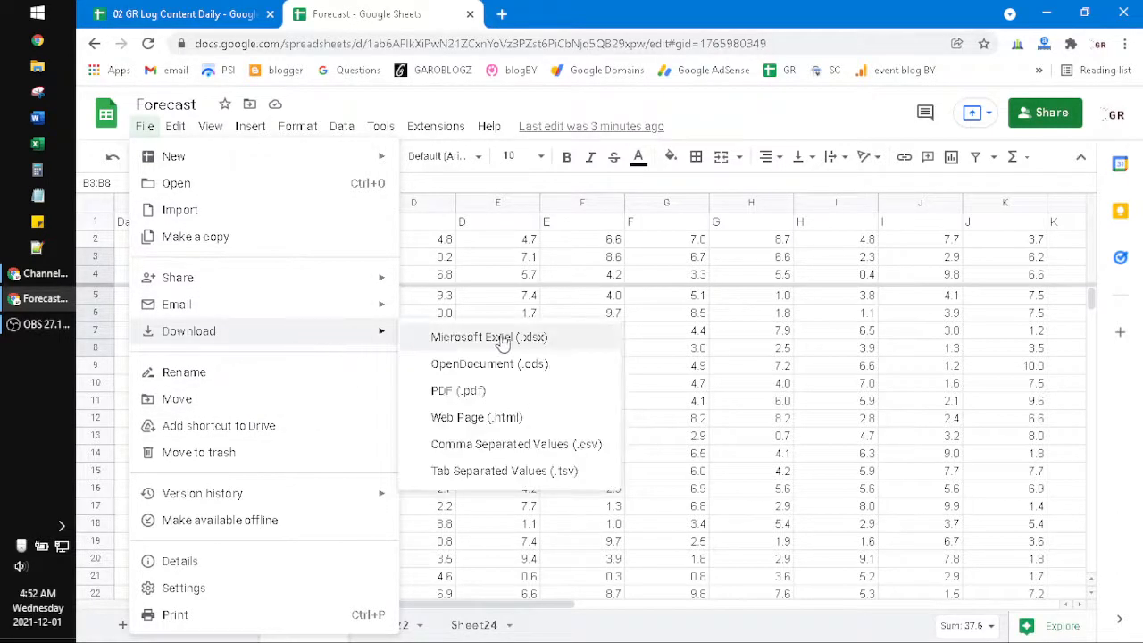
{"action": "mouse_move", "coordinate": [557, 347]}
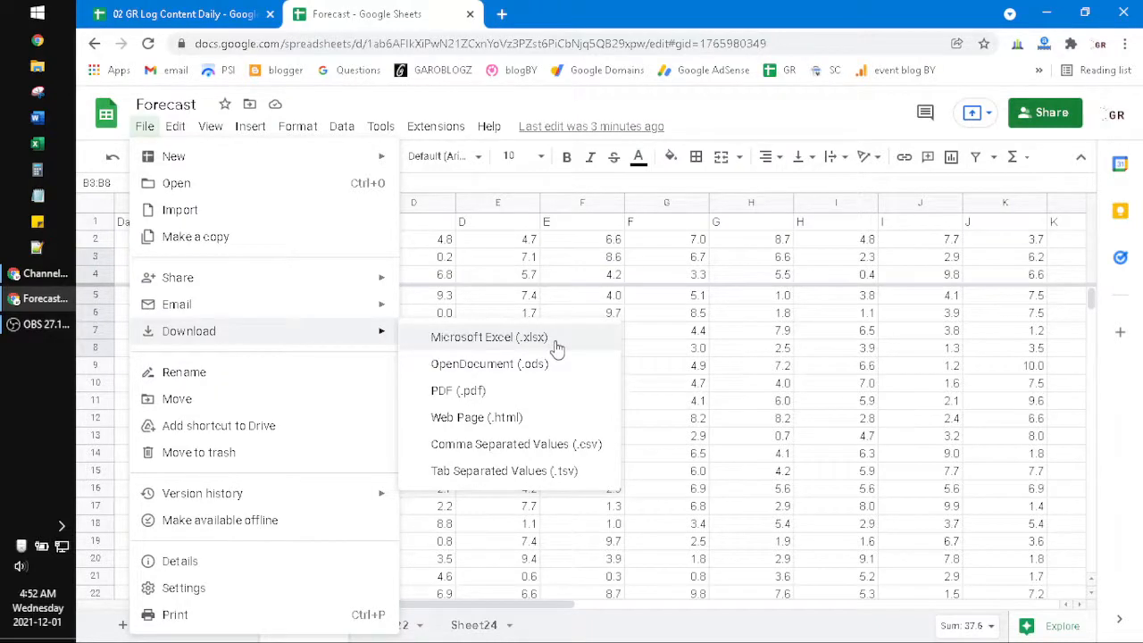
{"action": "mouse_move", "coordinate": [556, 346]}
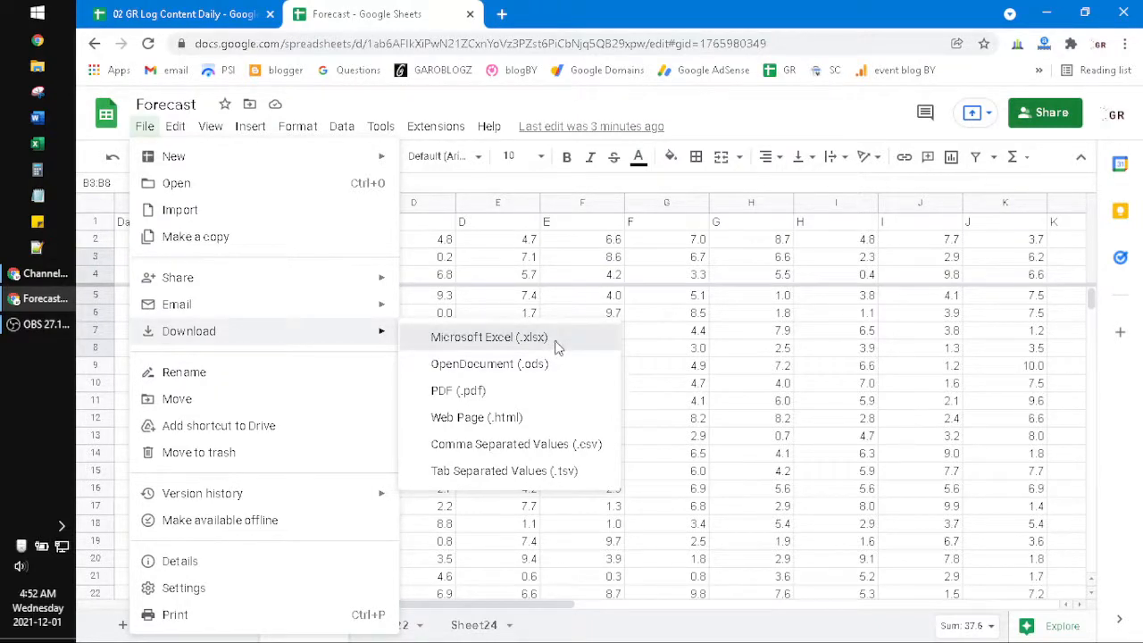
{"action": "left_click", "coordinate": [489, 336]}
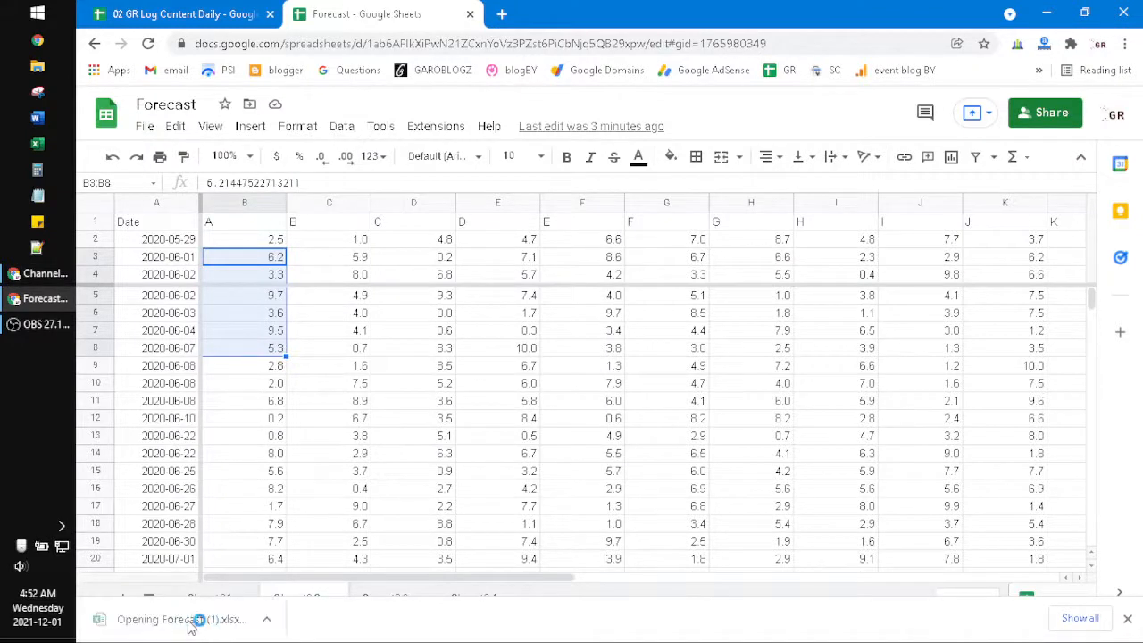
{"action": "left_click", "coordinate": [183, 619]}
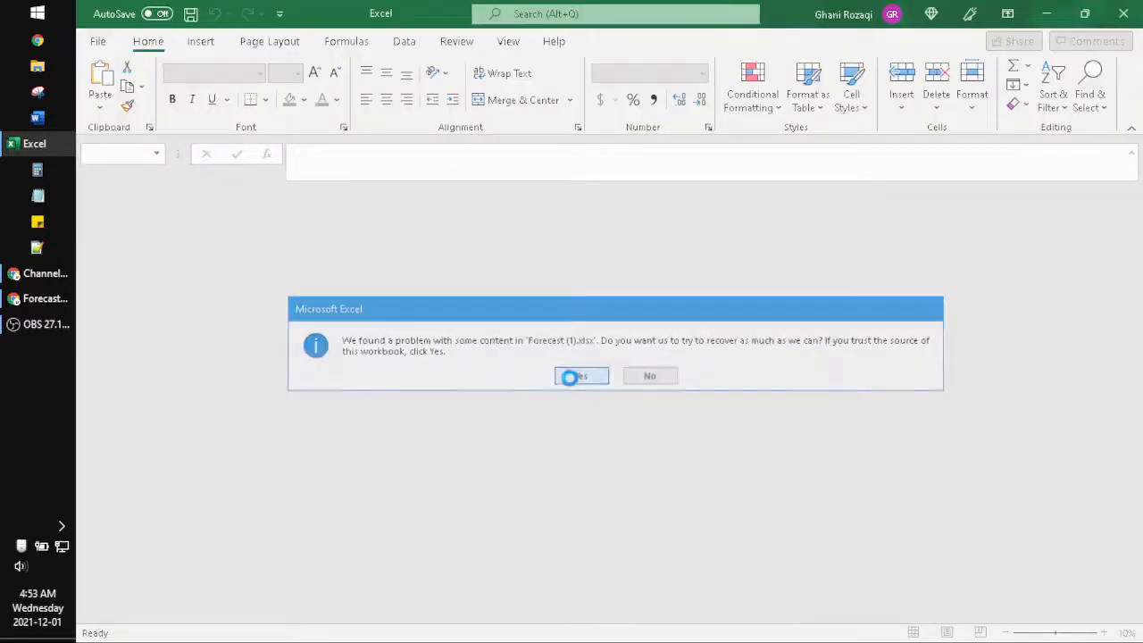
Recover the Forecast workbook, dismiss the repair report, and copy Sheet23's data
{"action": "left_click", "coordinate": [581, 375]}
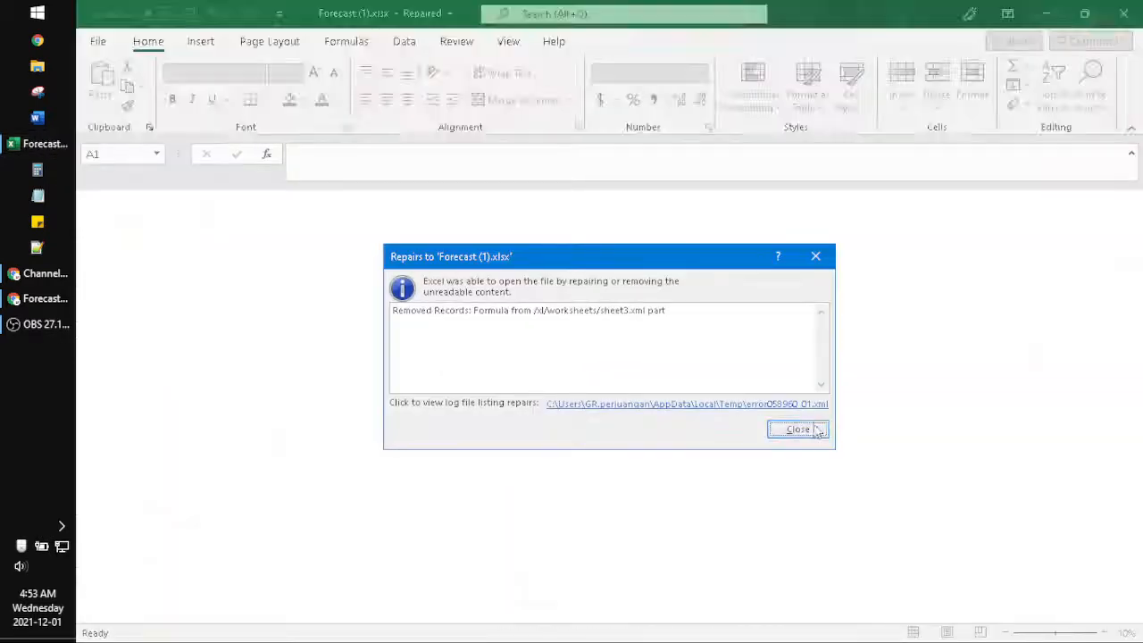
{"action": "left_click", "coordinate": [796, 430]}
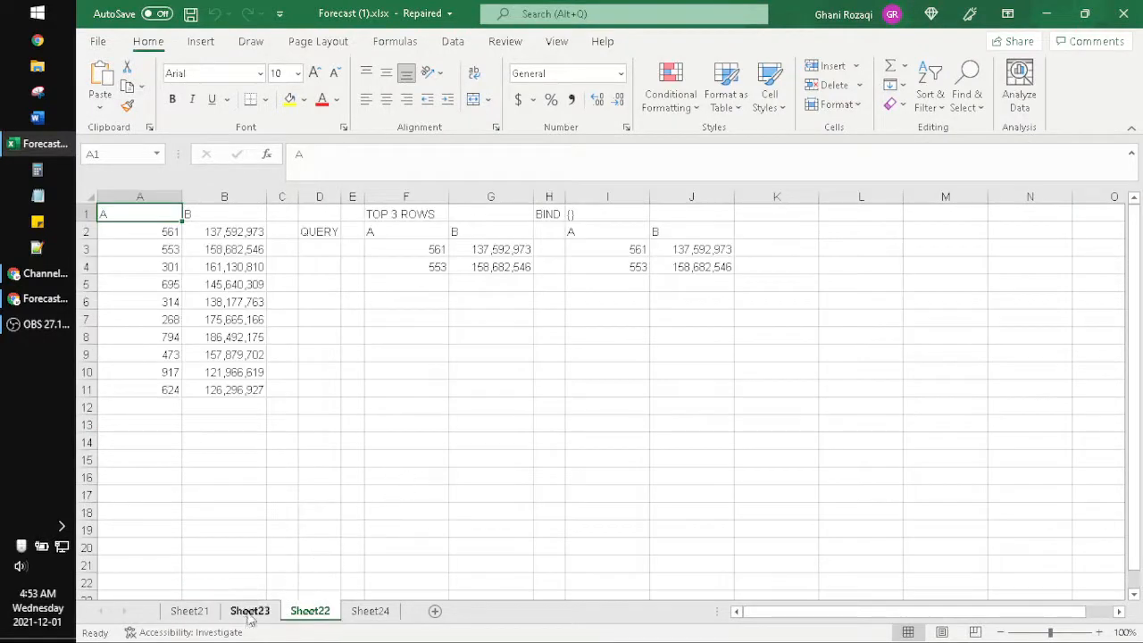
{"action": "left_click", "coordinate": [249, 611]}
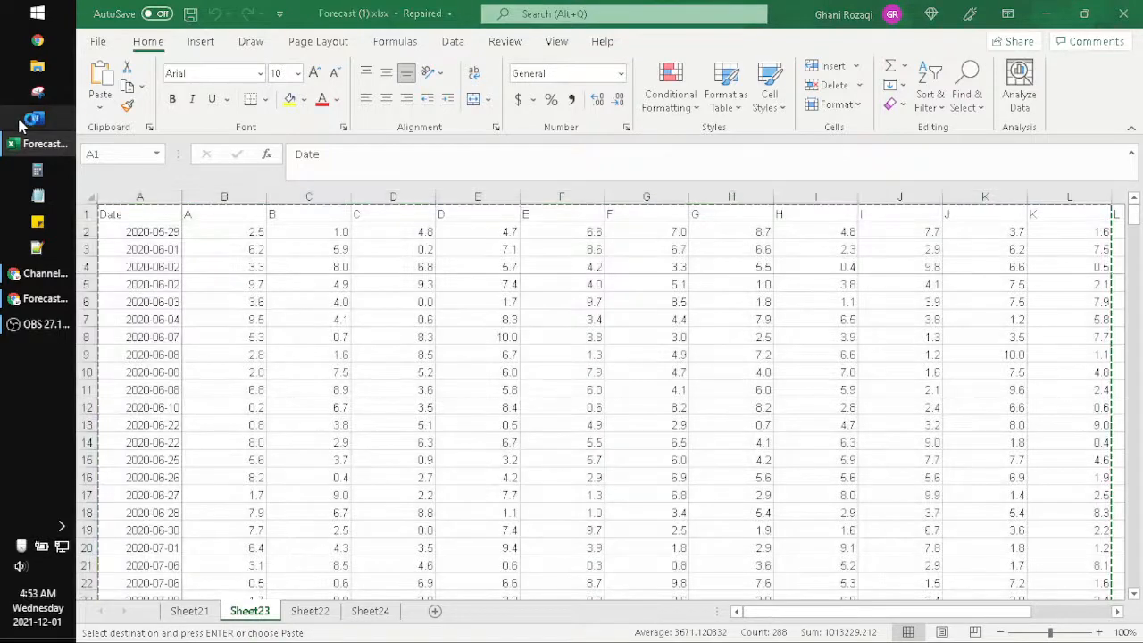
{"action": "left_click", "coordinate": [38, 118]}
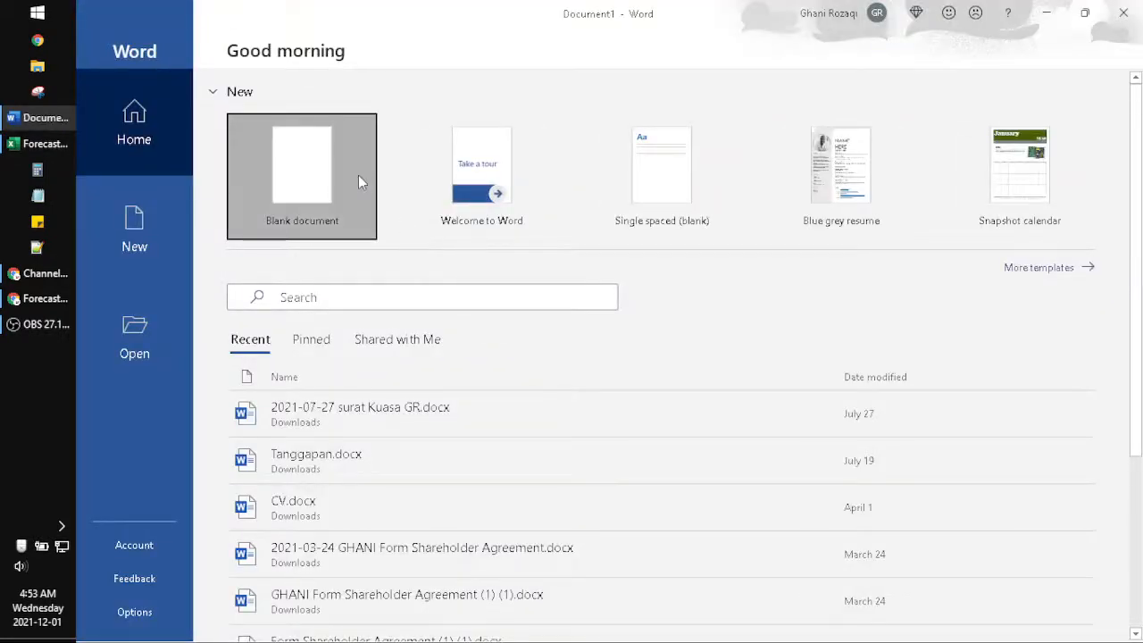
Paste Sheet23's data into a blank Word document as a picture, rotated 90 degrees
{"action": "left_click", "coordinate": [302, 166]}
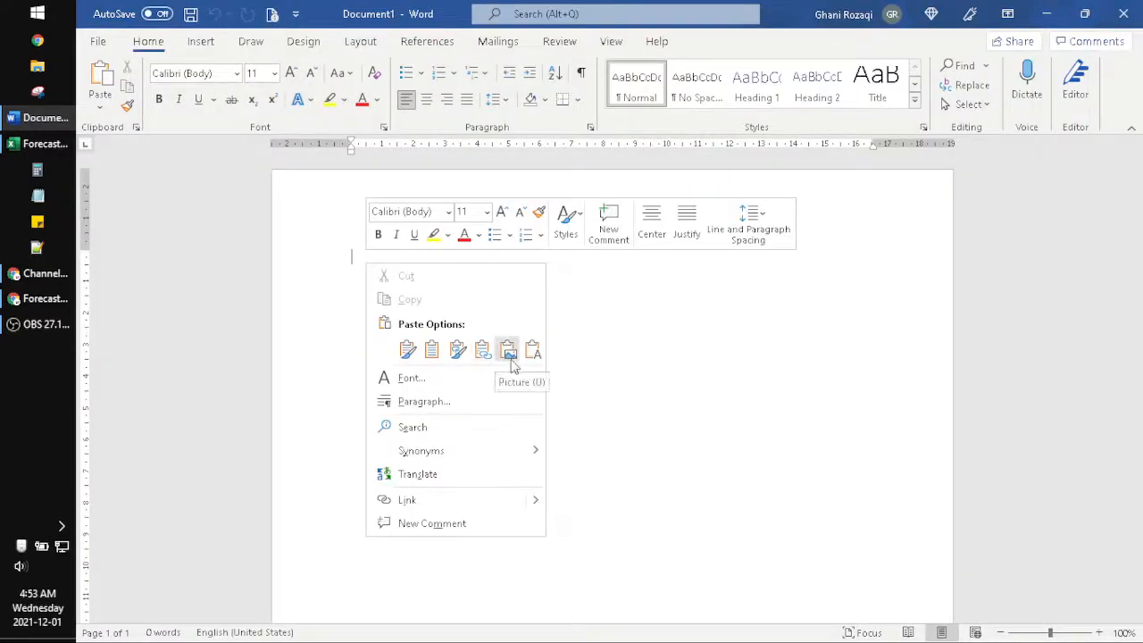
{"action": "left_click", "coordinate": [509, 349]}
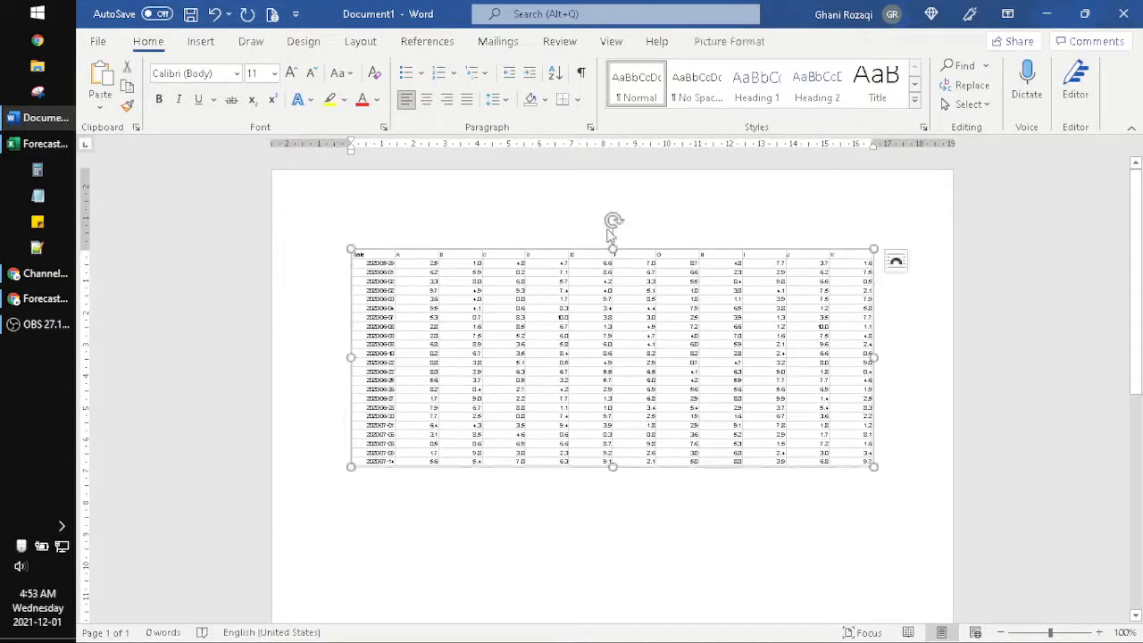
{"action": "left_click_drag", "start_coordinate": [613, 220], "coordinate": [342, 525]}
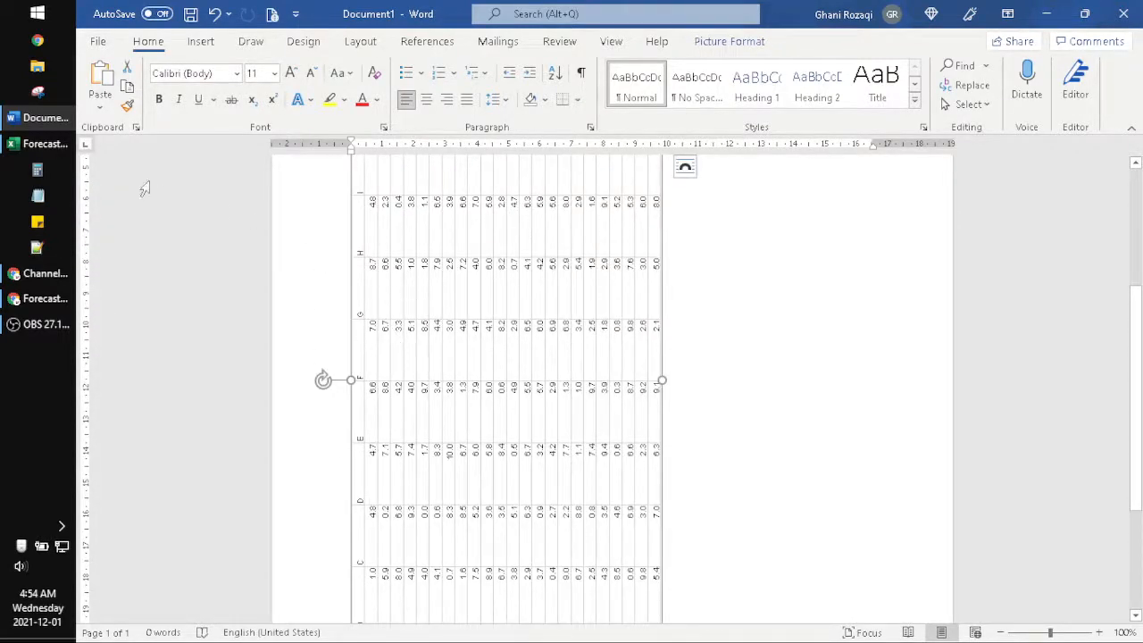
{"action": "left_click", "coordinate": [38, 299]}
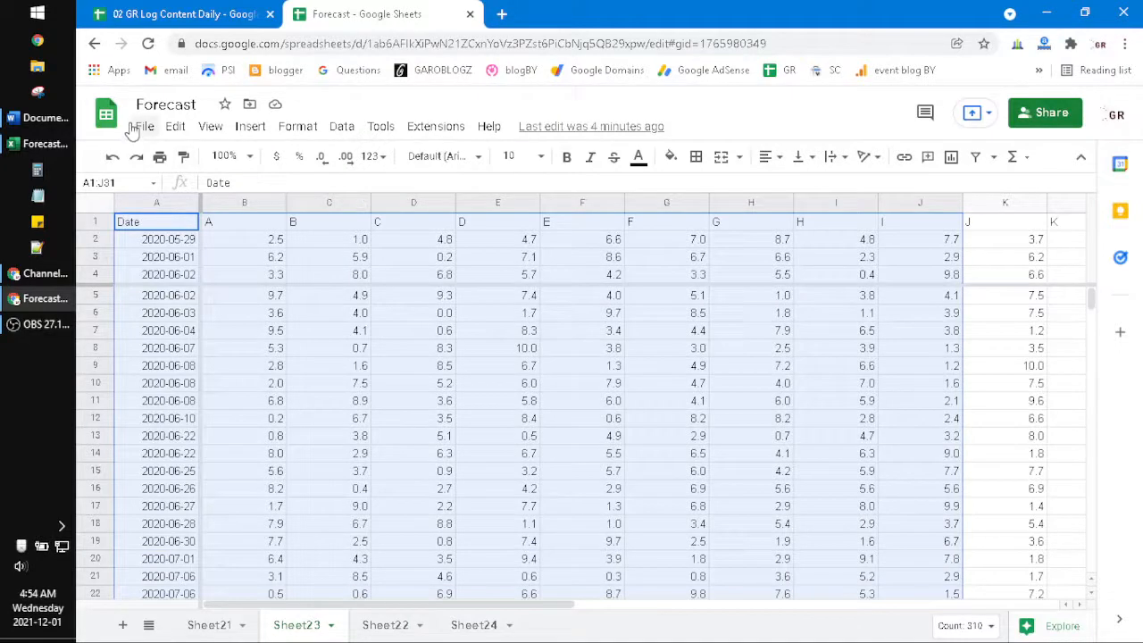
Open print settings for the selected cells A1:J31 and set the page orientation
{"action": "left_click", "coordinate": [143, 126]}
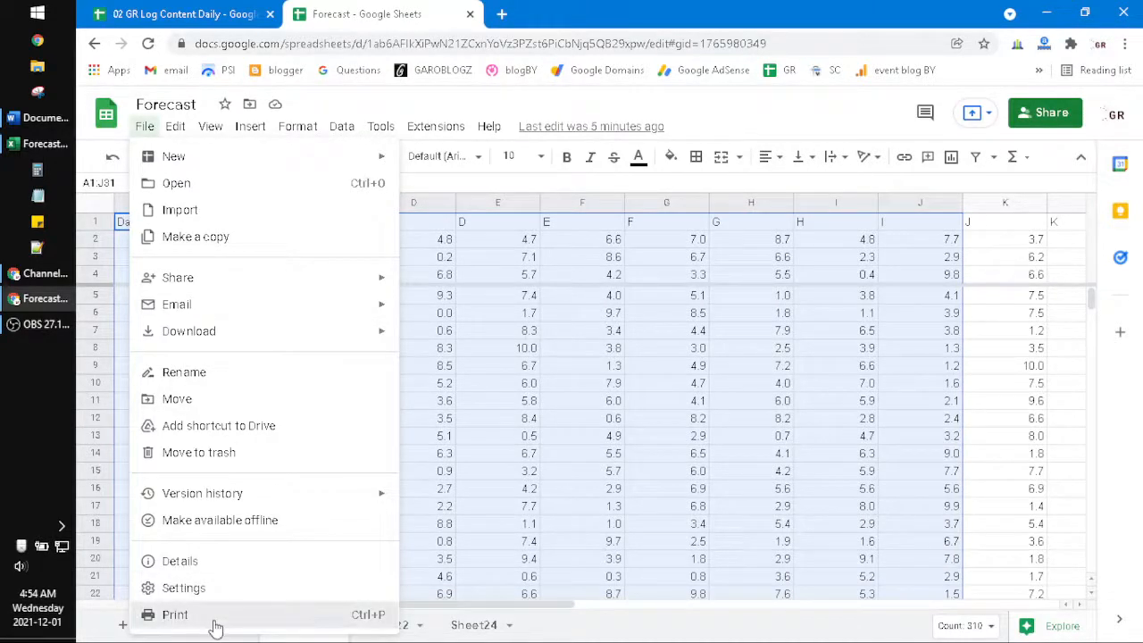
{"action": "left_click", "coordinate": [174, 614]}
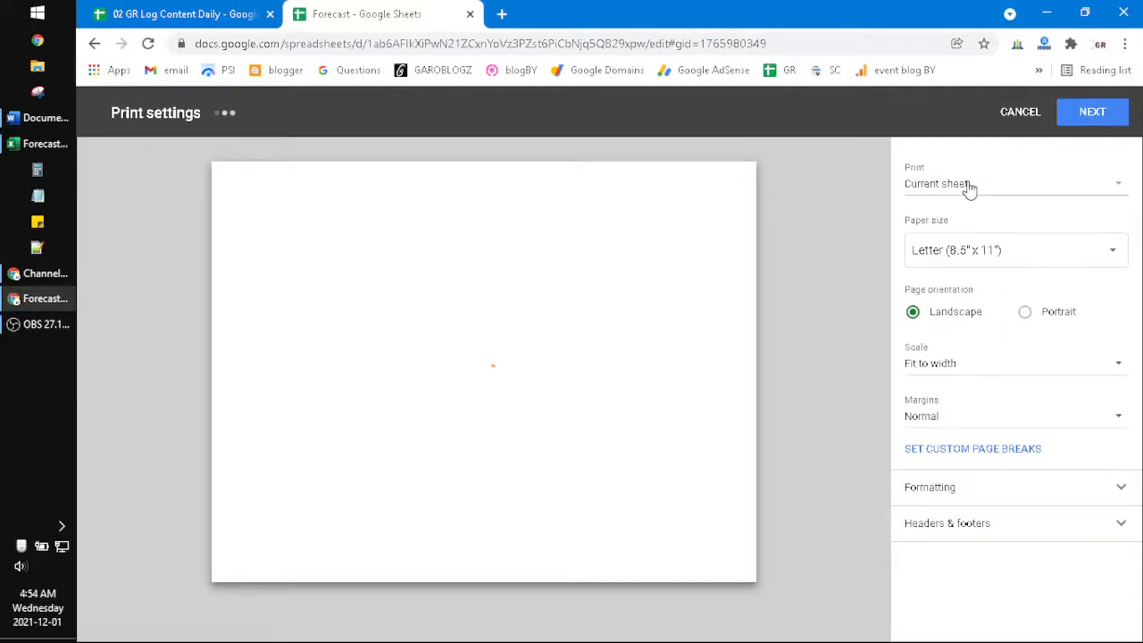
{"action": "left_click", "coordinate": [1016, 183]}
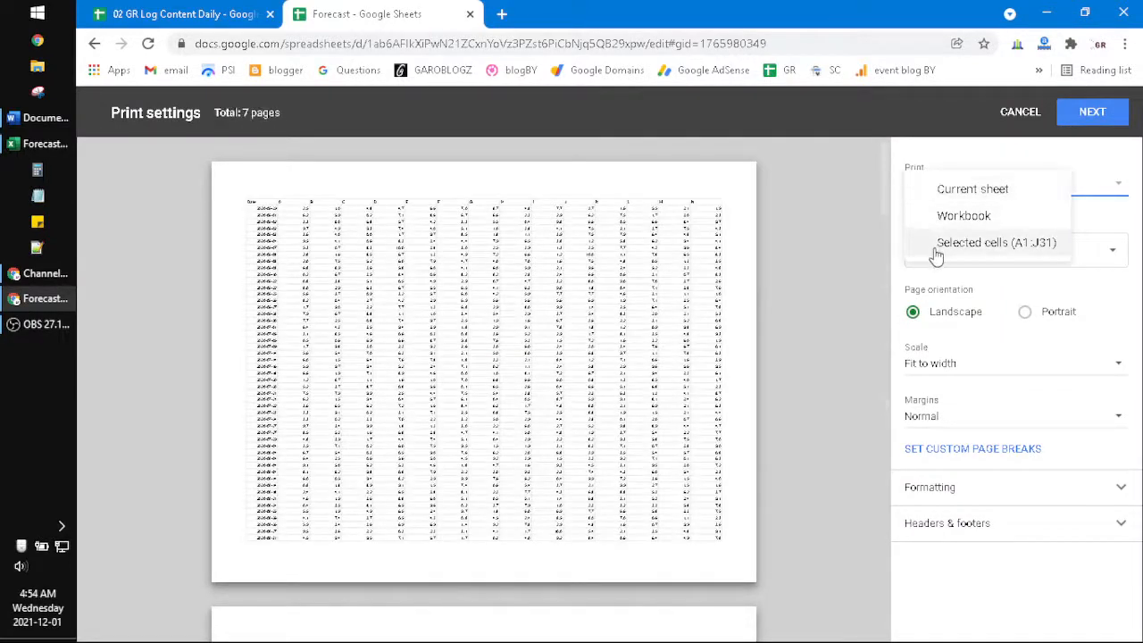
{"action": "left_click", "coordinate": [996, 242]}
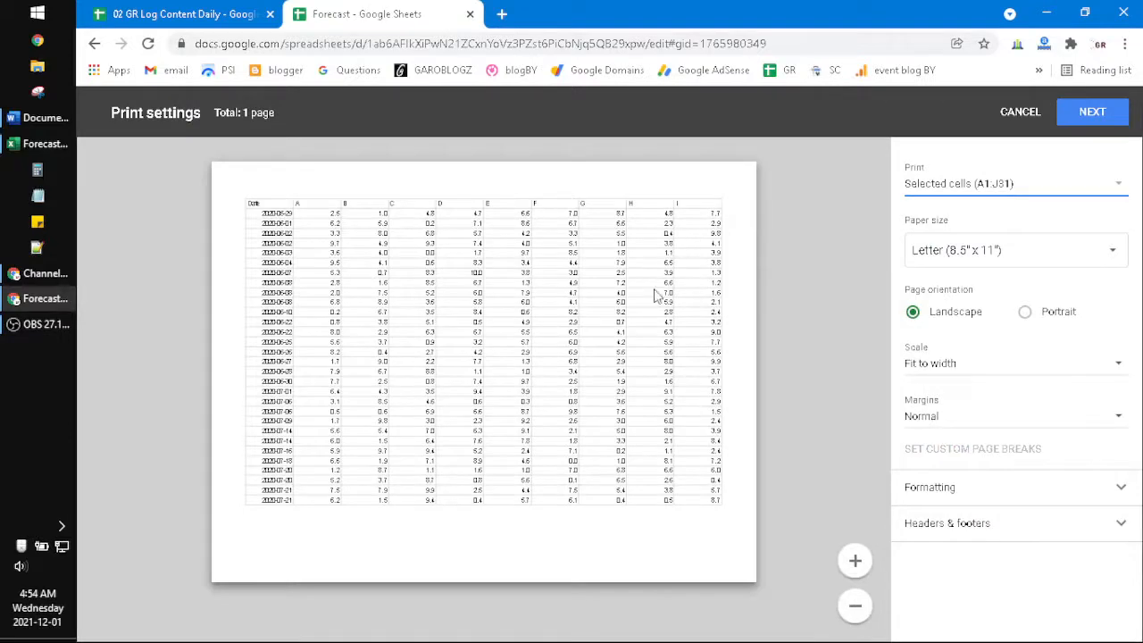
{"action": "left_click", "coordinate": [1024, 311]}
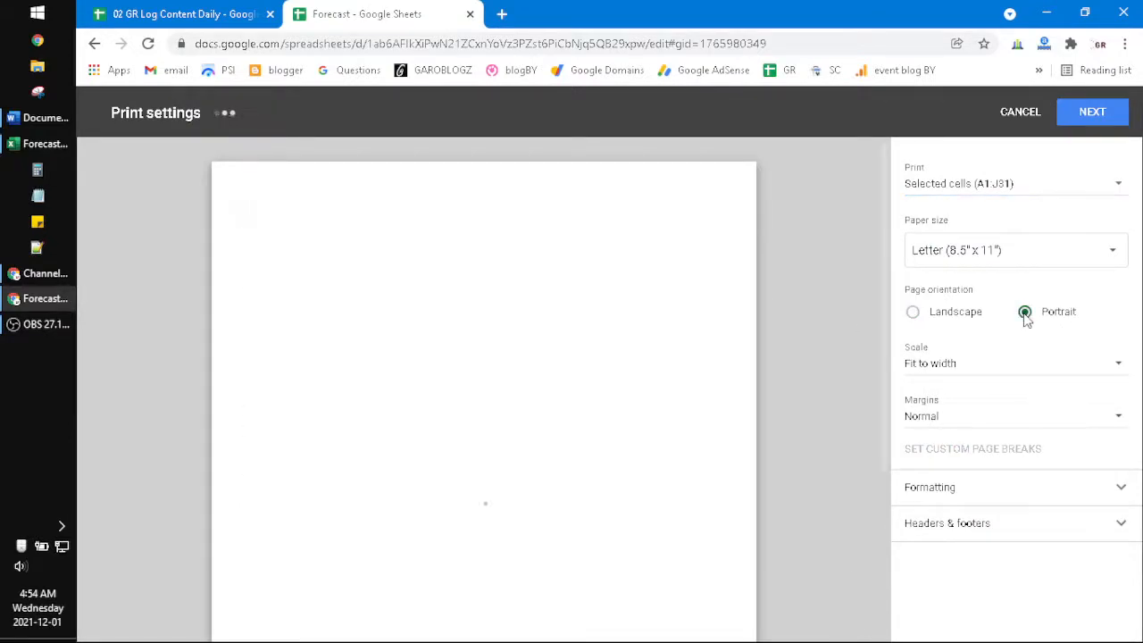
Choose A4 paper, keep Fit to width scaling, and continue to Chrome printing
{"action": "left_click", "coordinate": [1015, 250]}
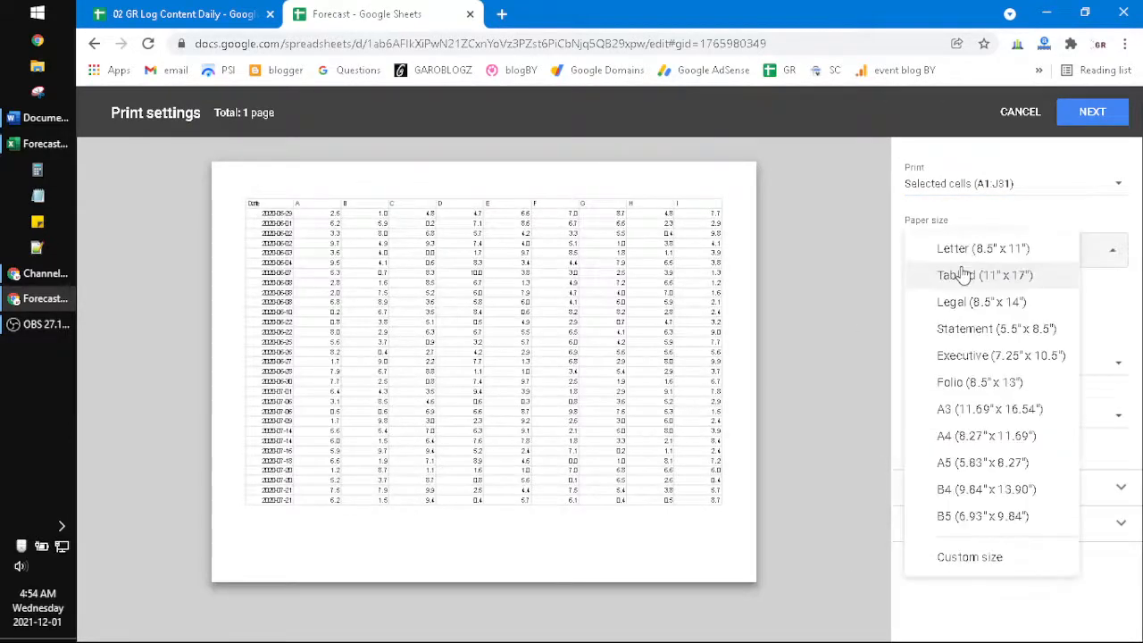
{"action": "left_click", "coordinate": [986, 436]}
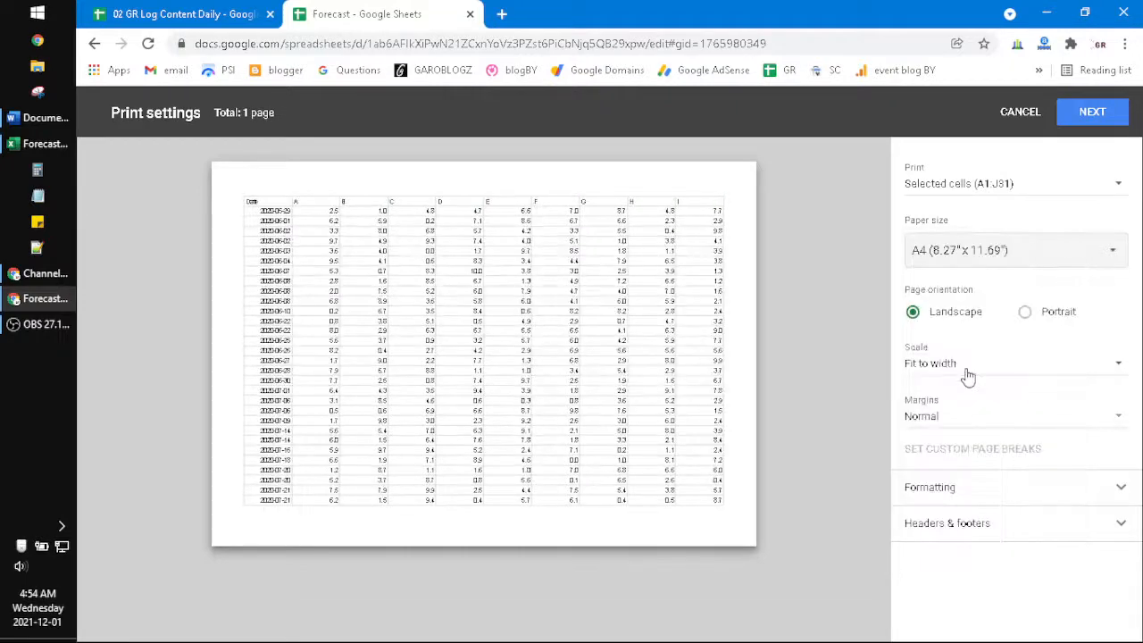
{"action": "left_click", "coordinate": [1014, 363]}
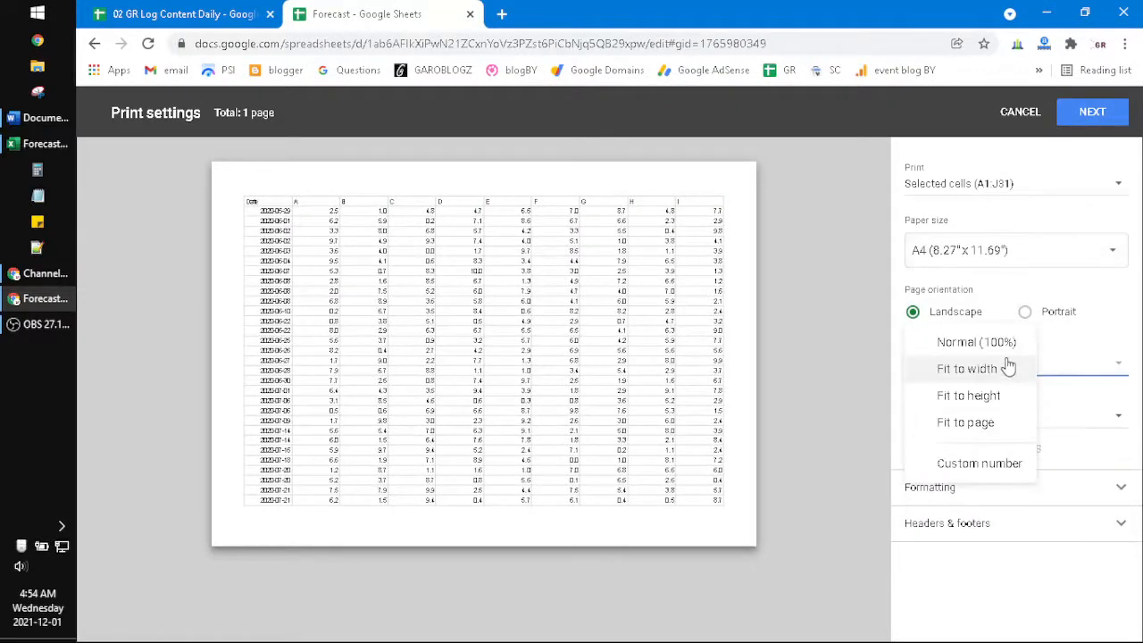
{"action": "mouse_move", "coordinate": [979, 463]}
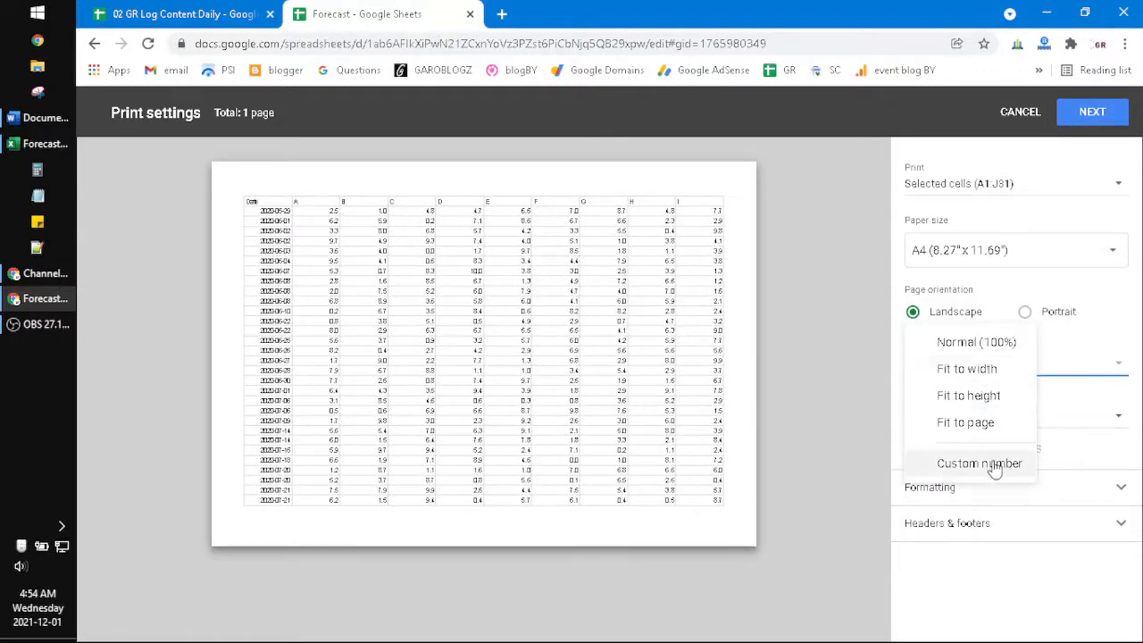
{"action": "left_click", "coordinate": [966, 368]}
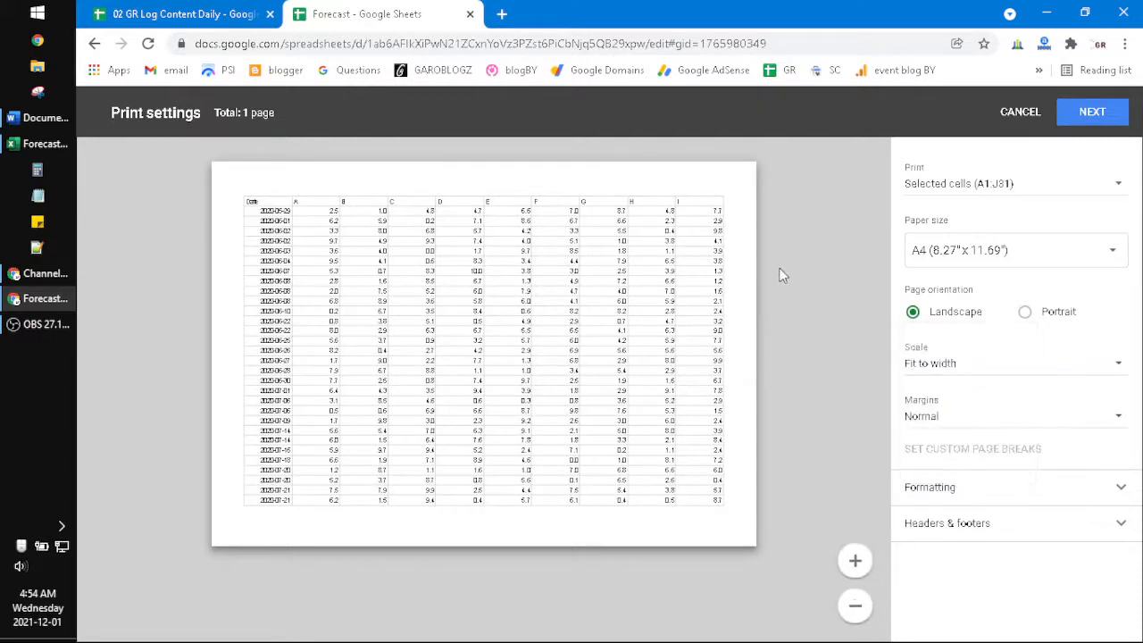
{"action": "mouse_move", "coordinate": [749, 259]}
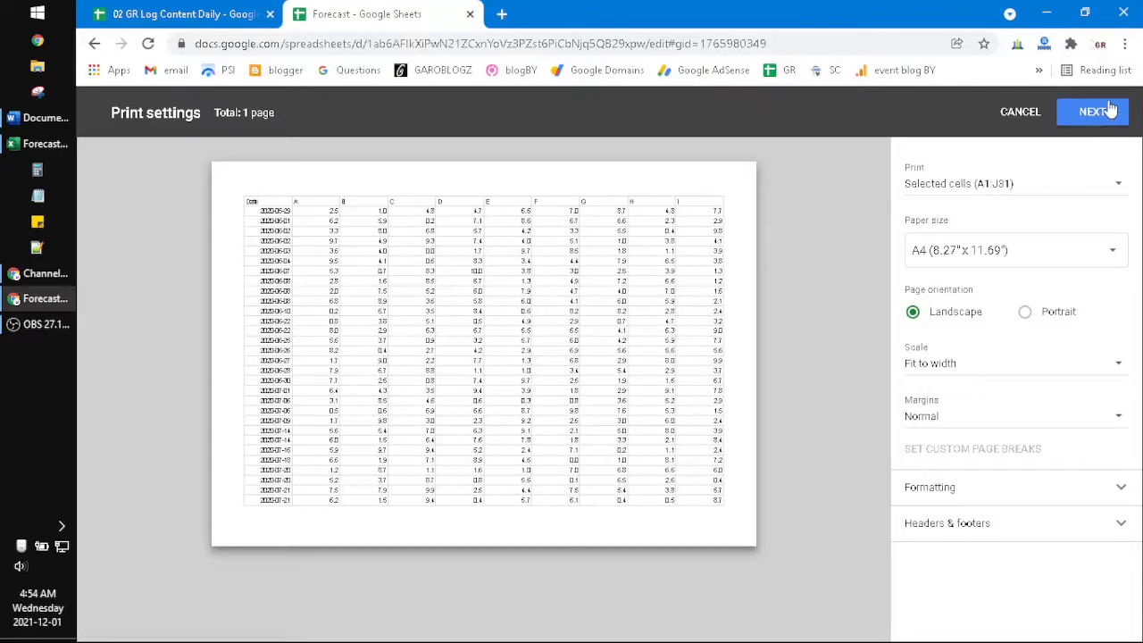
{"action": "left_click", "coordinate": [1093, 111]}
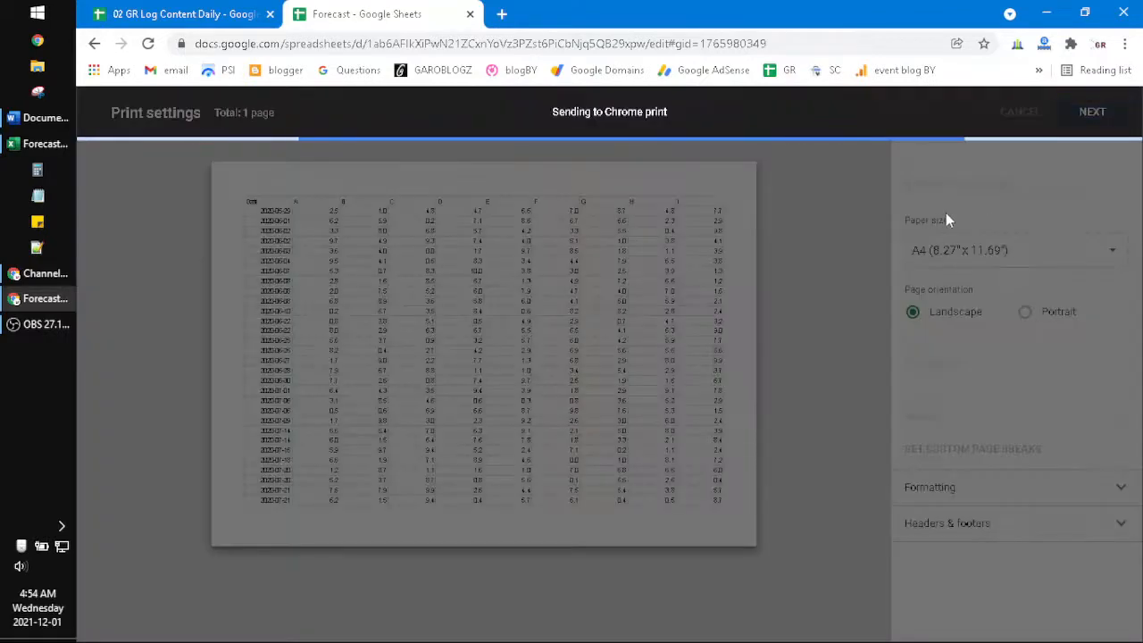
Set the print destination to Save as PDF and save Forecast.pdf in Downloads
{"action": "left_click", "coordinate": [1019, 112]}
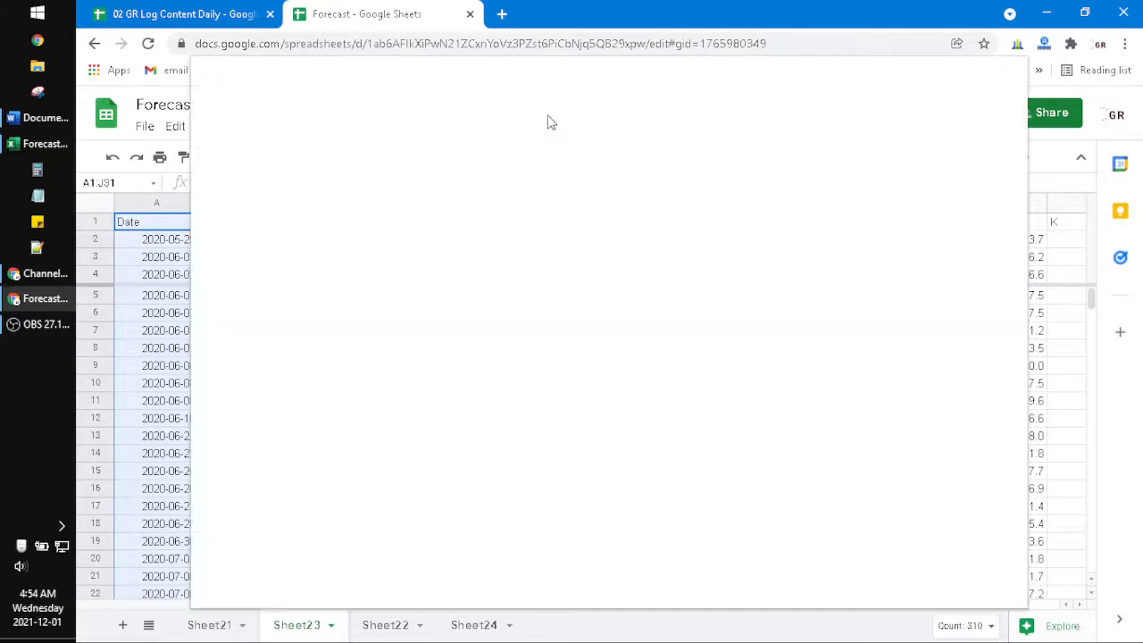
{"action": "left_click", "coordinate": [159, 157]}
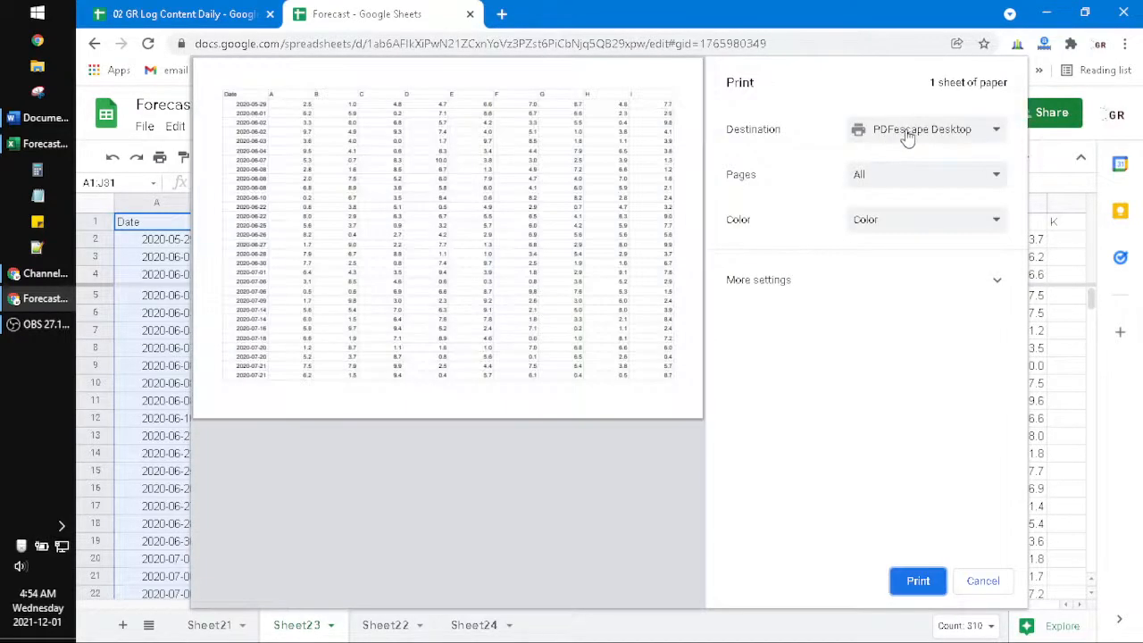
{"action": "left_click", "coordinate": [926, 129]}
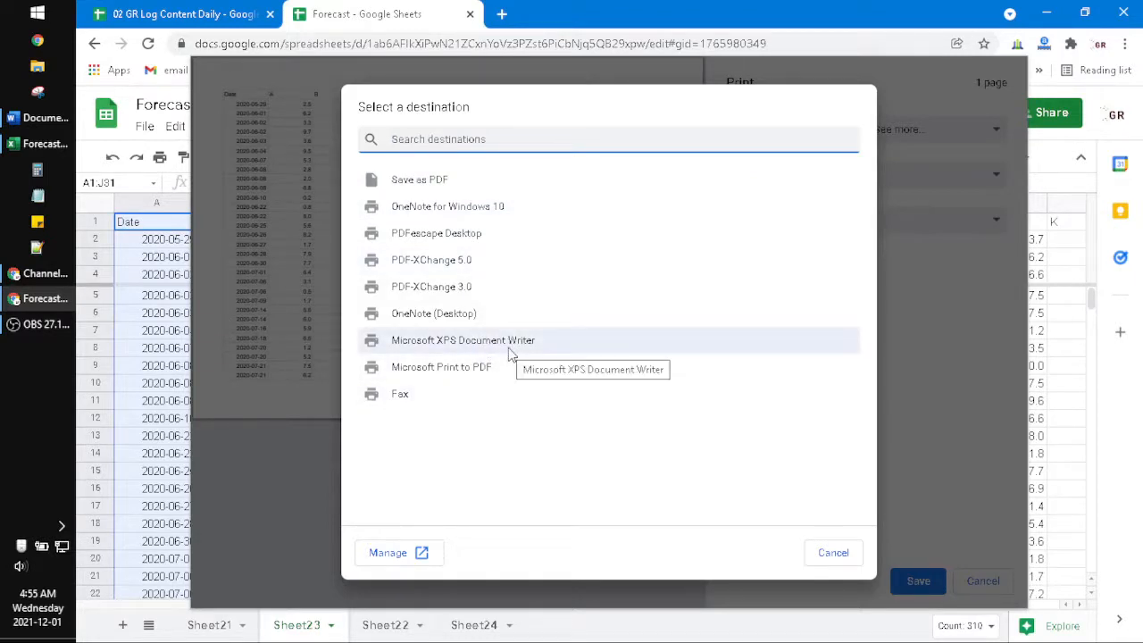
{"action": "mouse_move", "coordinate": [490, 342]}
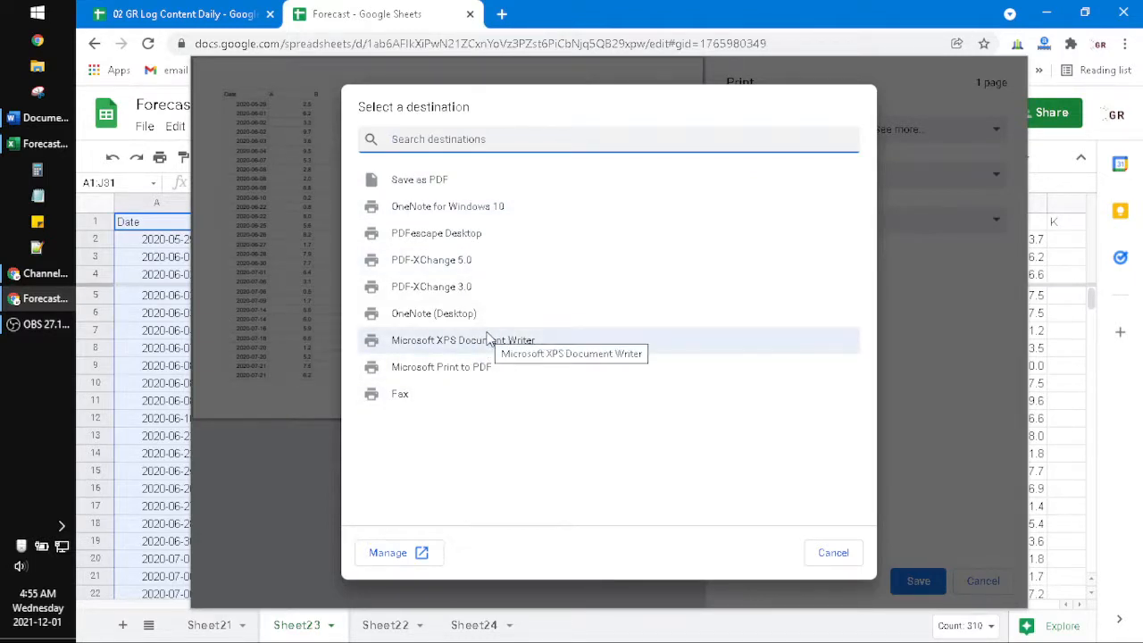
{"action": "mouse_move", "coordinate": [420, 180]}
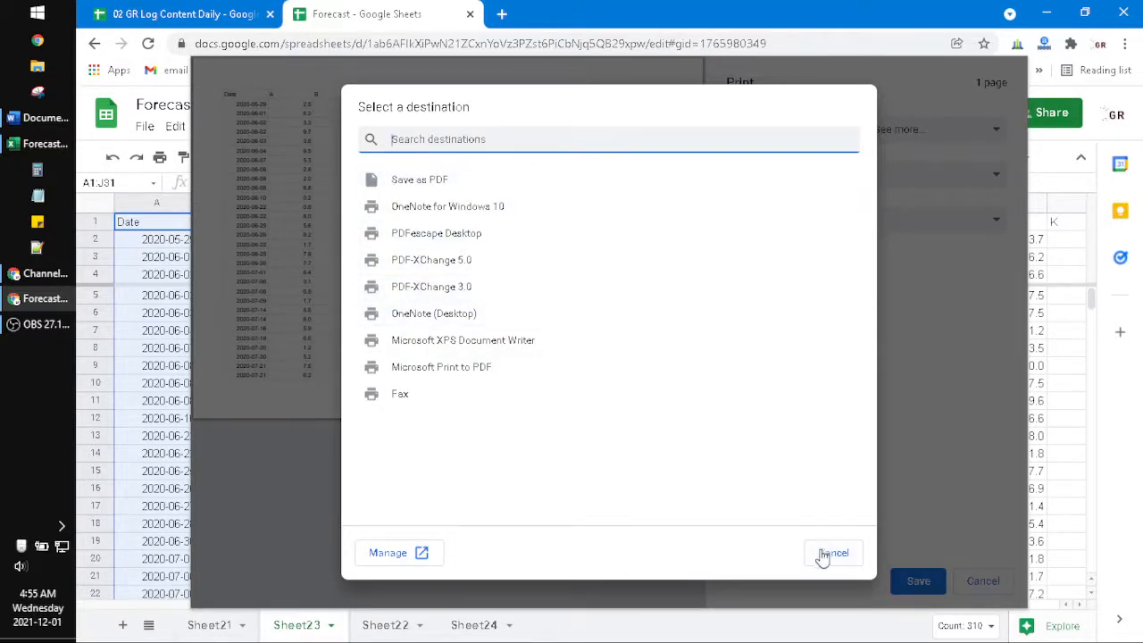
{"action": "left_click", "coordinate": [832, 553]}
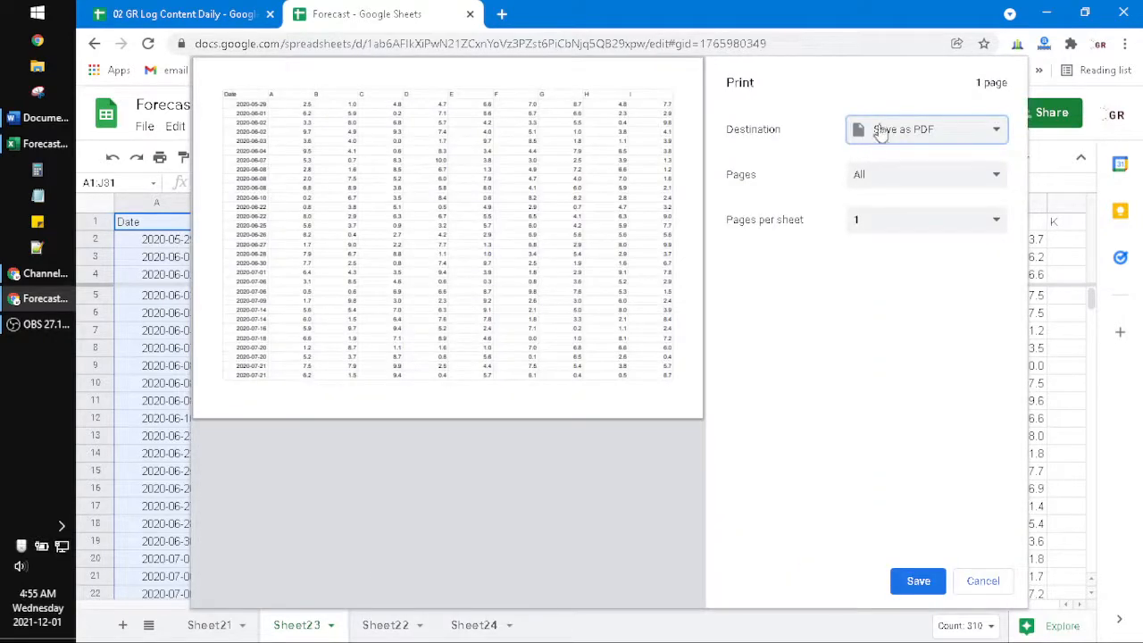
{"action": "left_click", "coordinate": [918, 581]}
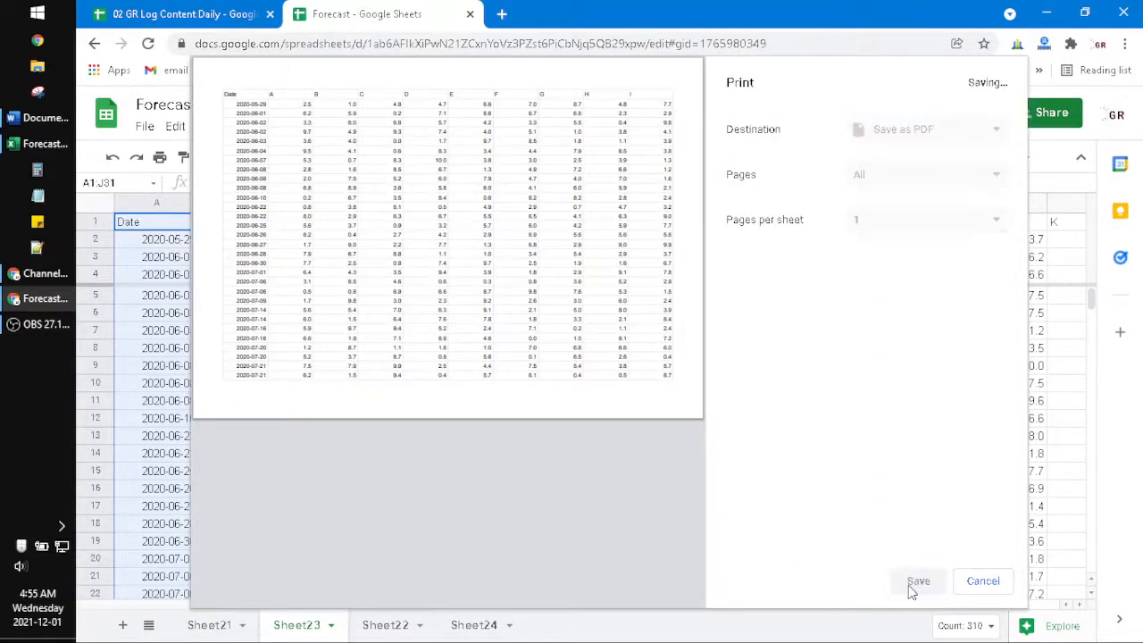
{"action": "left_click", "coordinate": [918, 581]}
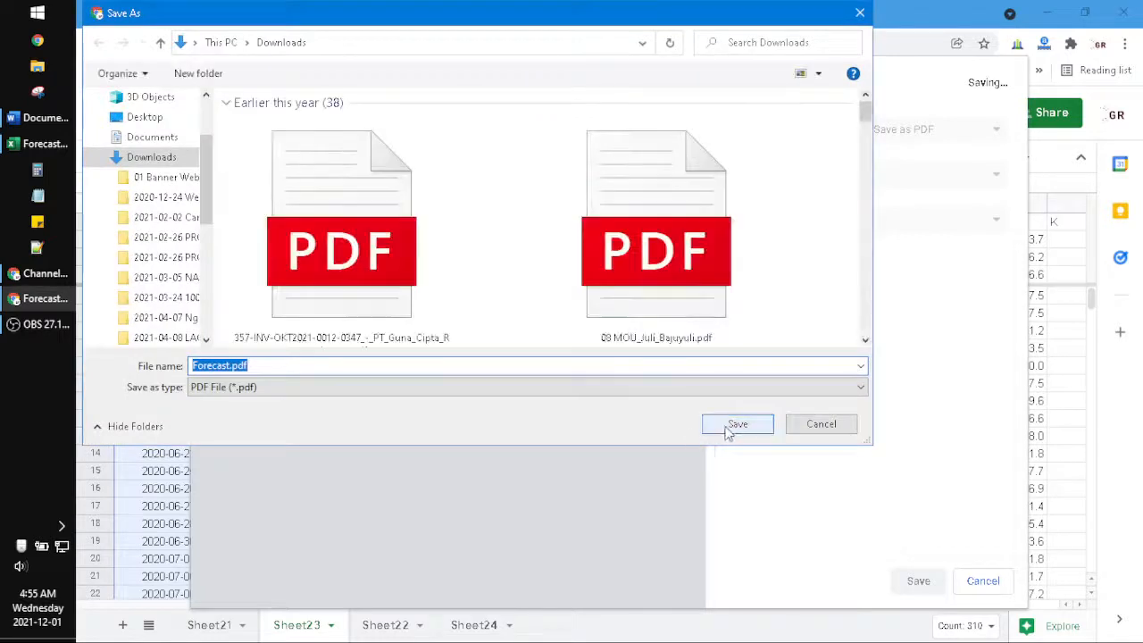
{"action": "left_click", "coordinate": [737, 424]}
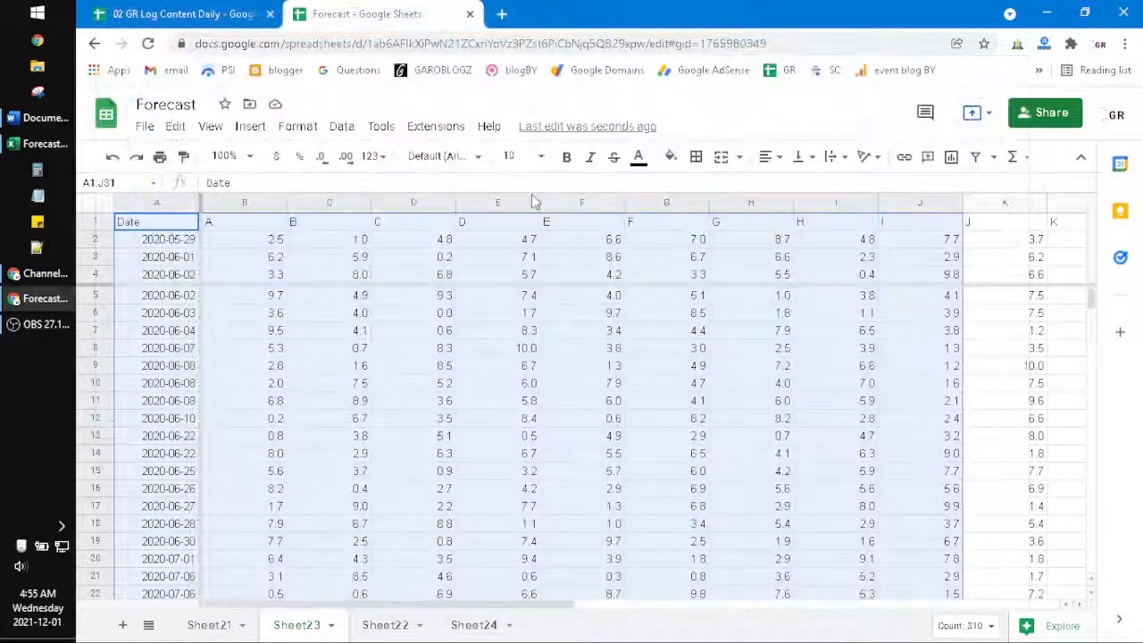
Search 'pdf to image' in a new tab and browse the converter results
{"action": "left_click", "coordinate": [501, 14]}
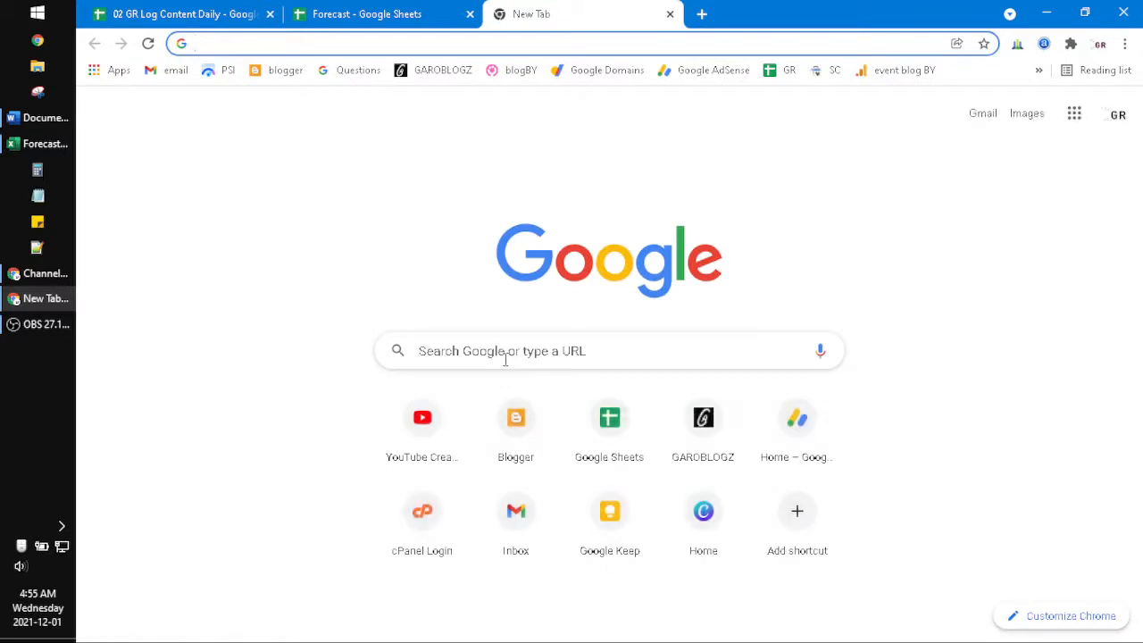
{"action": "type", "text": "pdf to image"}
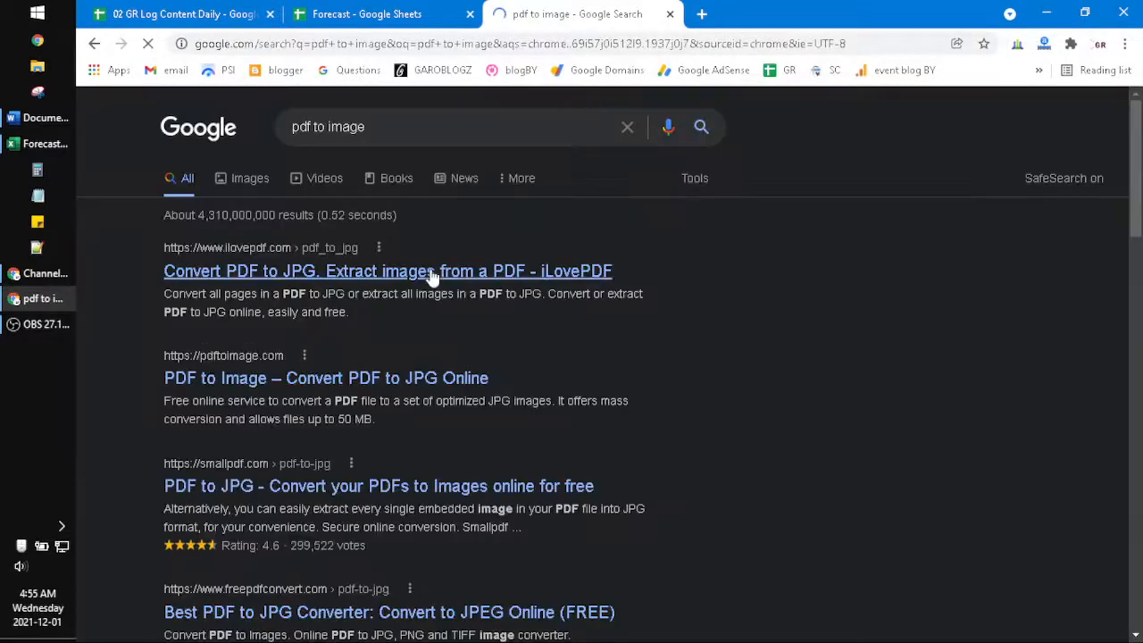
{"action": "scroll", "scroll_direction": "down", "scroll_amount": 3}
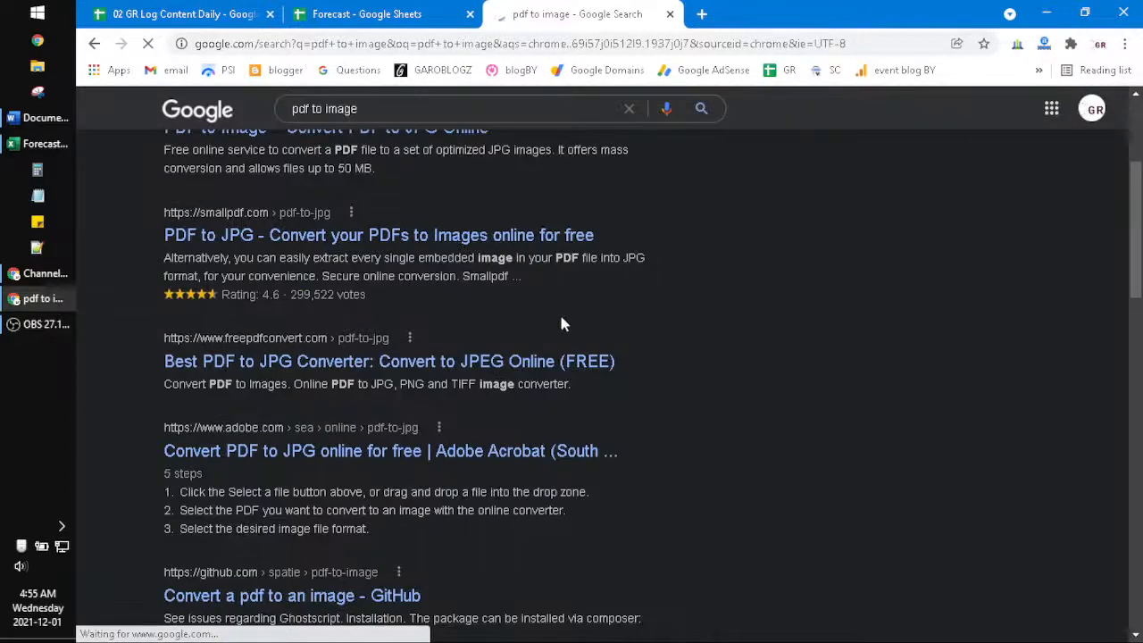
{"action": "scroll", "scroll_direction": "down", "scroll_amount": 3}
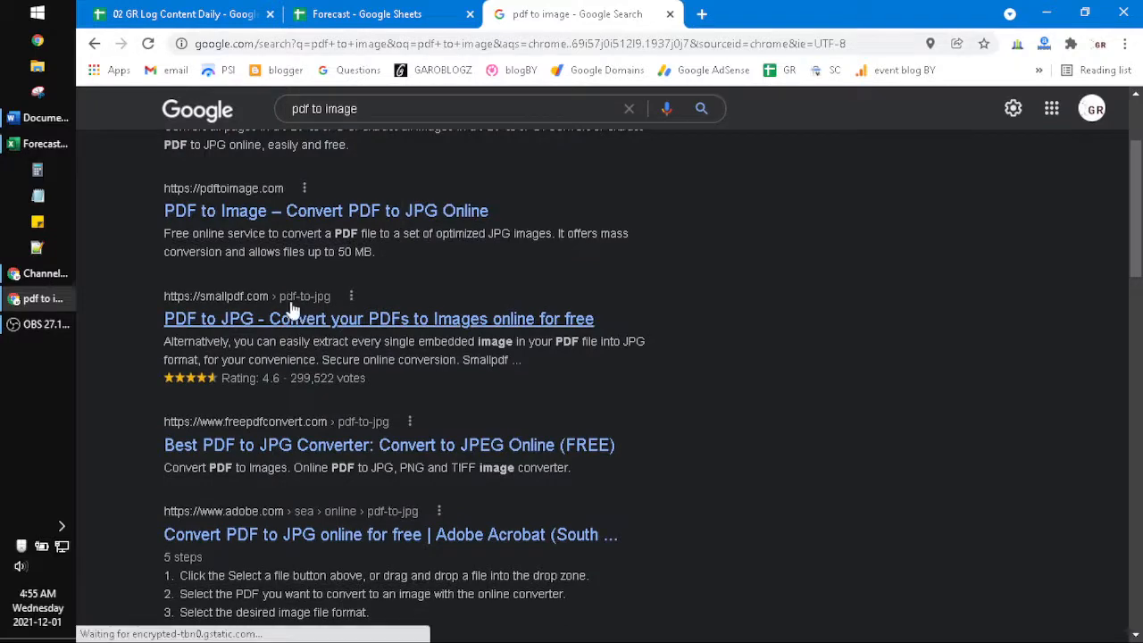
{"action": "mouse_move", "coordinate": [601, 338]}
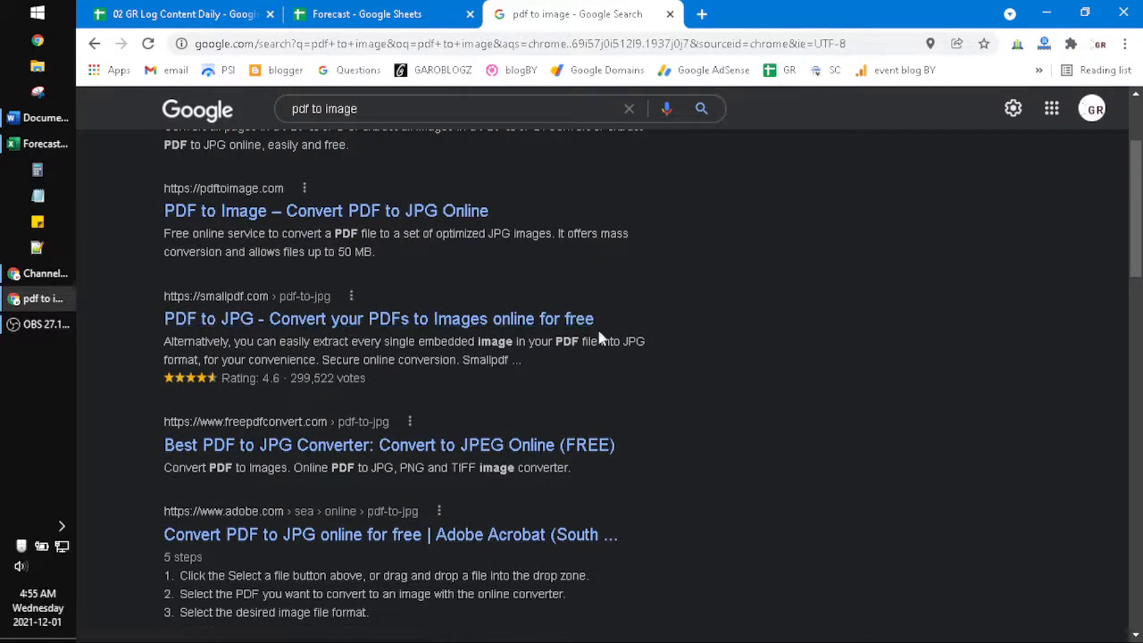
{"action": "scroll", "scroll_direction": "down", "scroll_amount": 3}
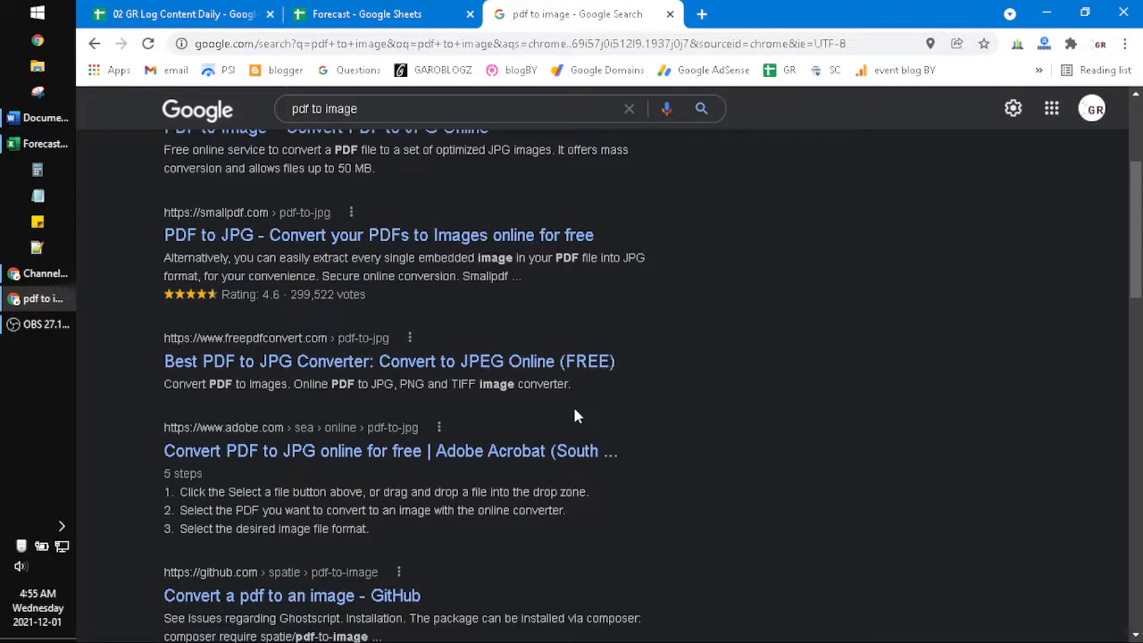
{"action": "mouse_move", "coordinate": [625, 411]}
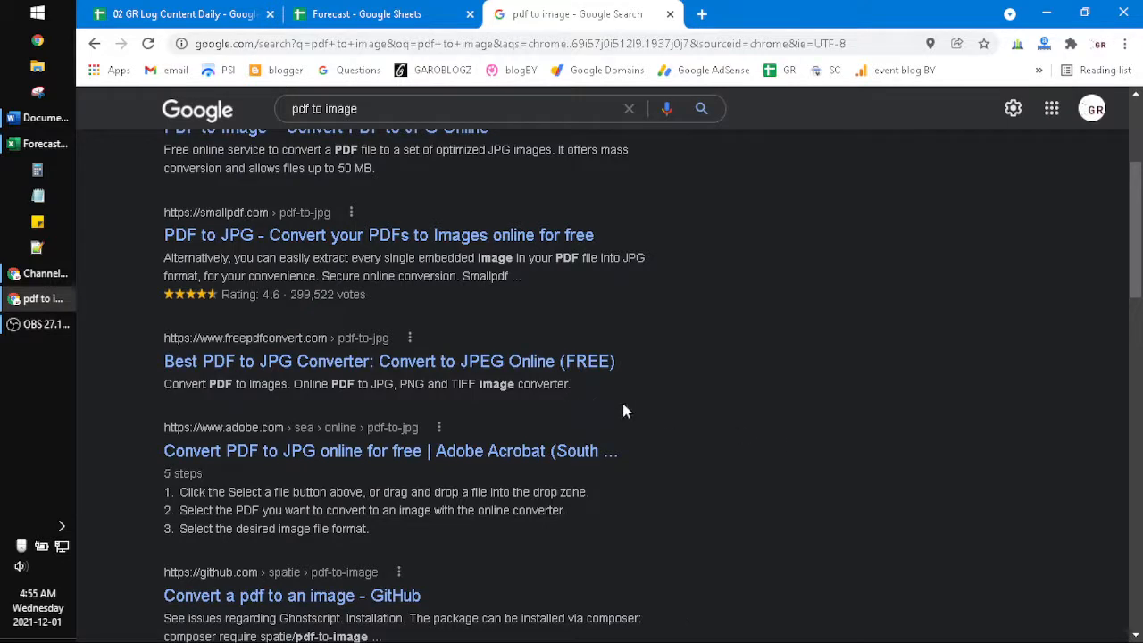
{"action": "mouse_move", "coordinate": [563, 404]}
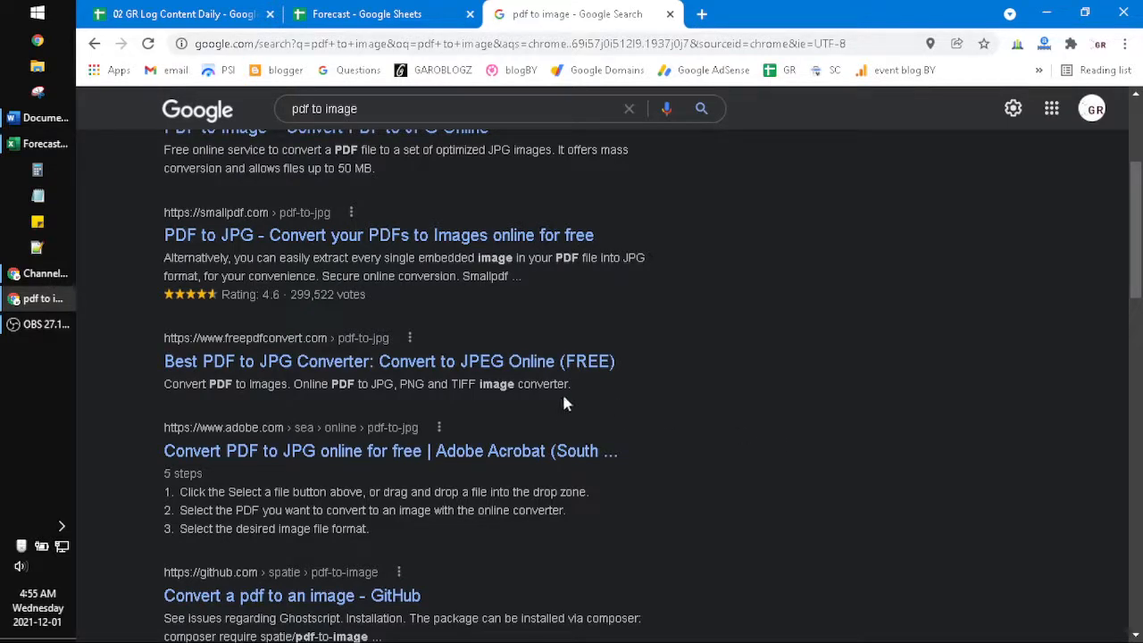
{"action": "mouse_move", "coordinate": [587, 400]}
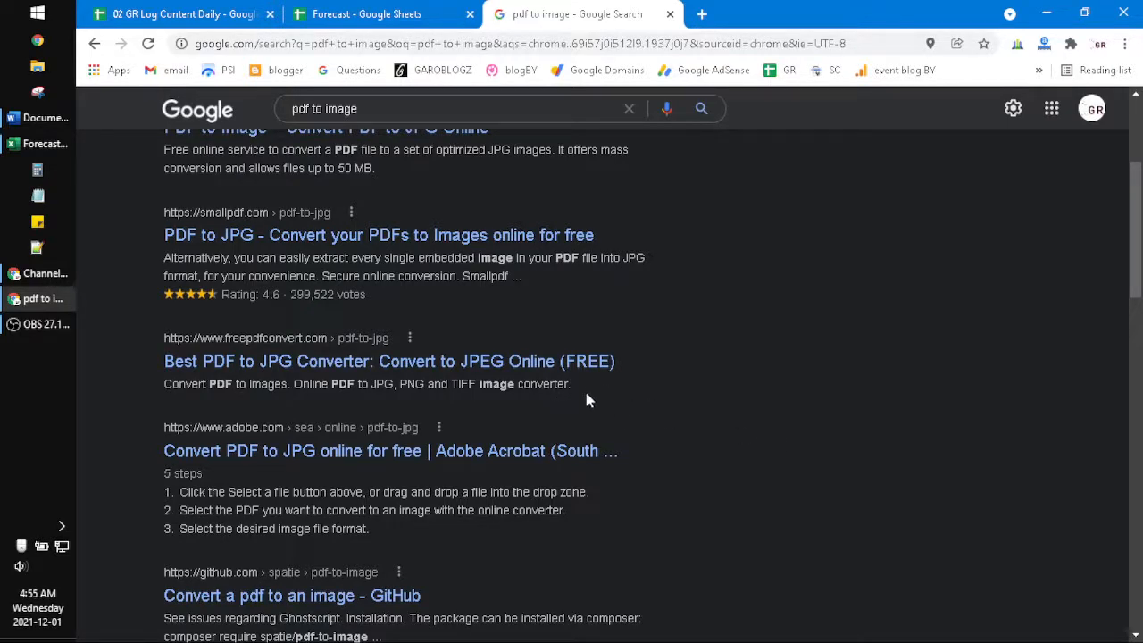
{"action": "scroll", "scroll_direction": "down", "scroll_amount": 3}
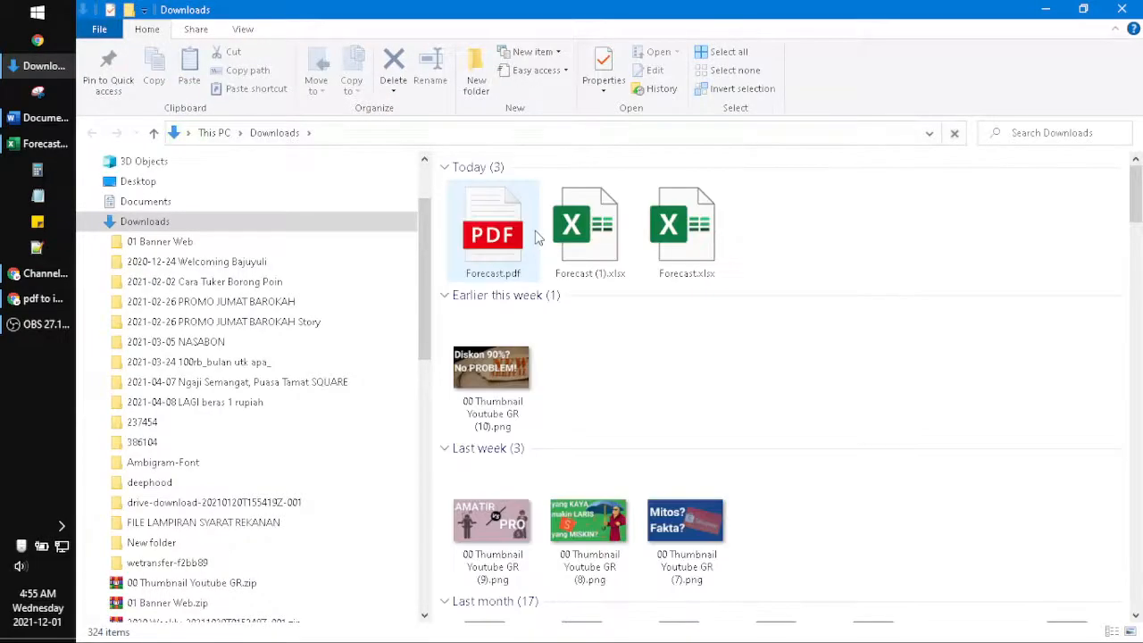
Open Forecast.pdf from today's Downloads in the browser PDF viewer
{"action": "left_click", "coordinate": [493, 230]}
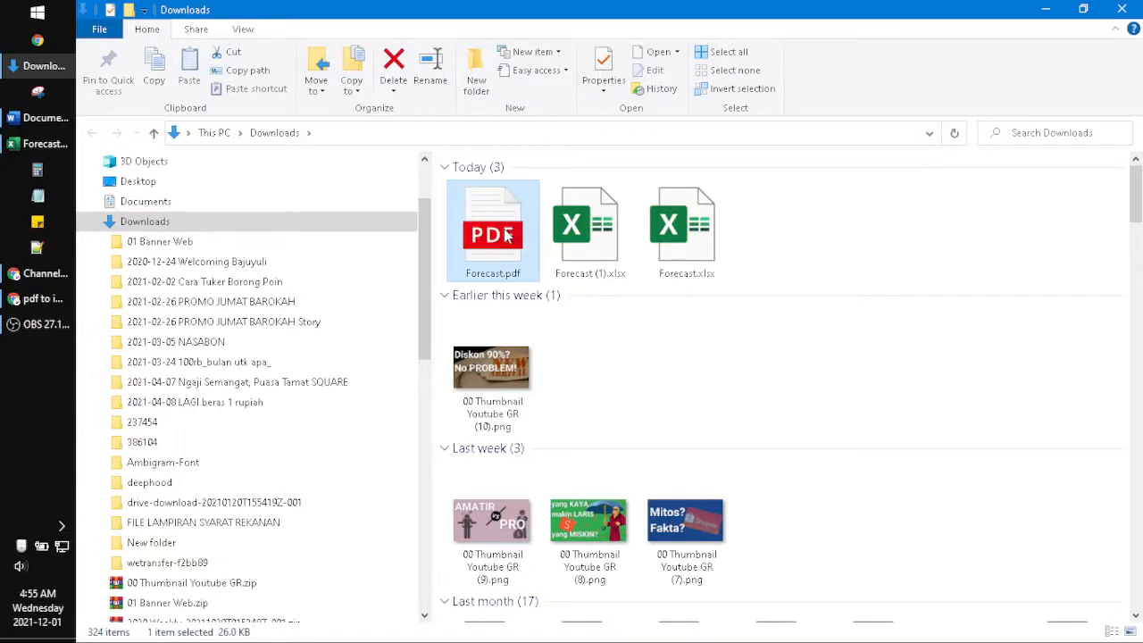
{"action": "mouse_move", "coordinate": [913, 243]}
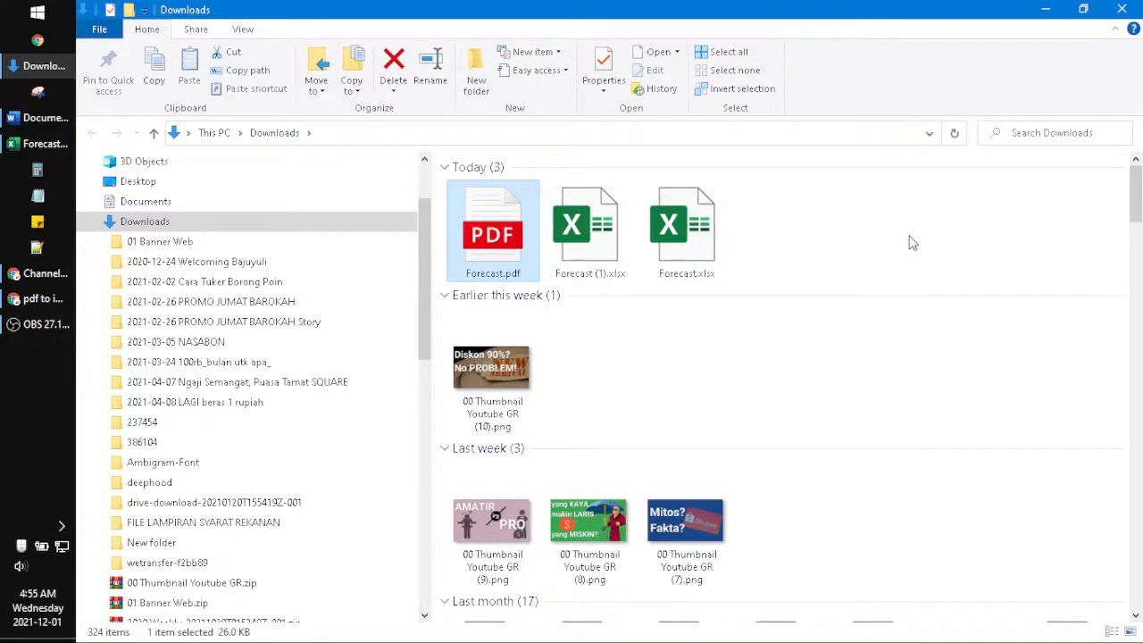
{"action": "double_click", "coordinate": [493, 230]}
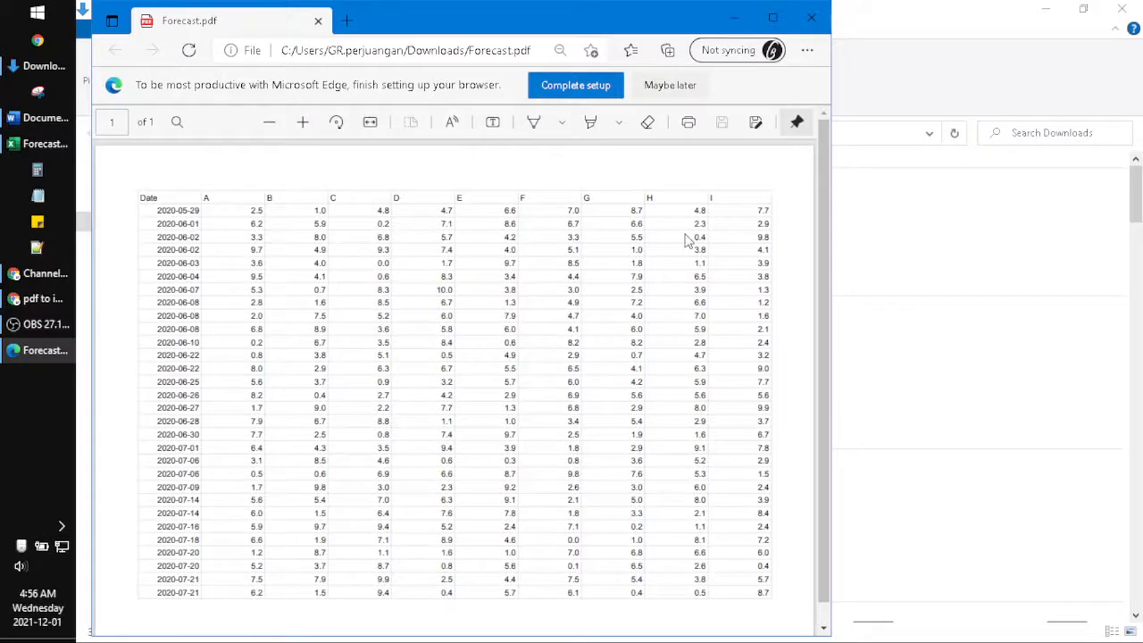
{"action": "mouse_move", "coordinate": [616, 189]}
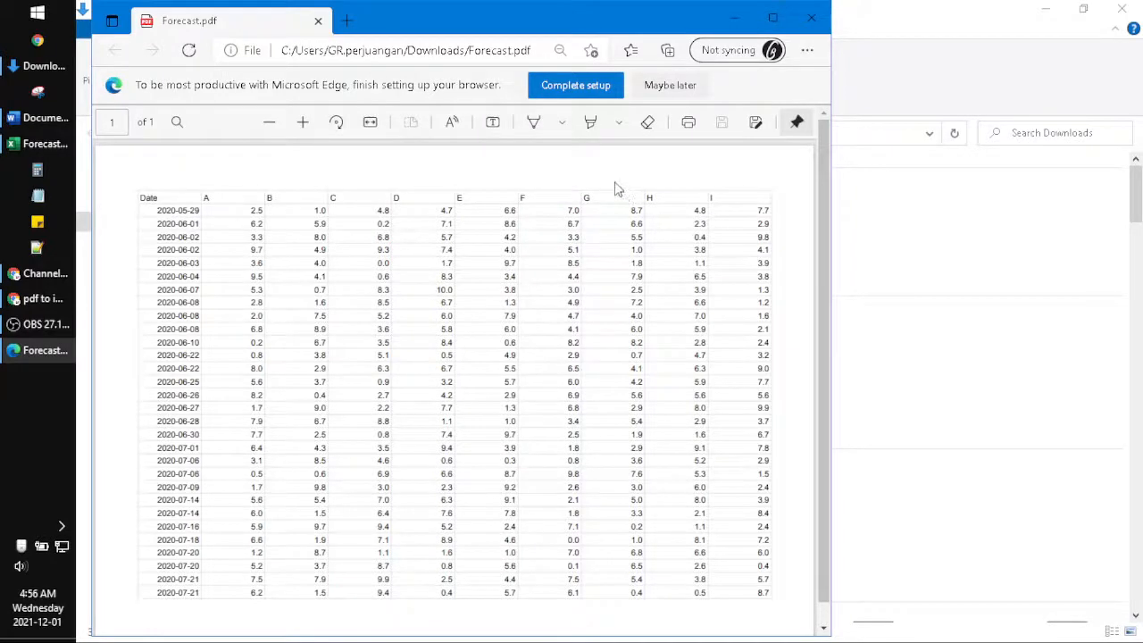